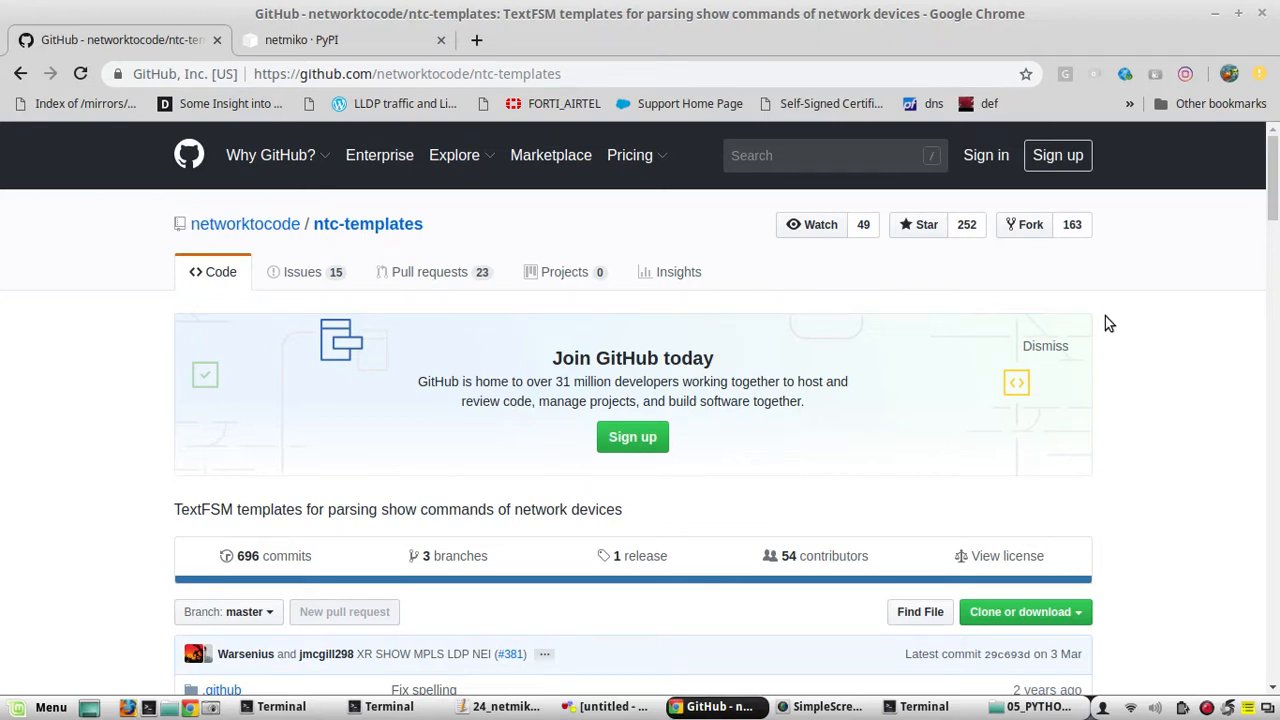
Leave the ntc-templates GitHub page and switch back to the netmiko TextFSM intro script
{"action": "scroll", "scroll_direction": "down", "scroll_amount": 3}
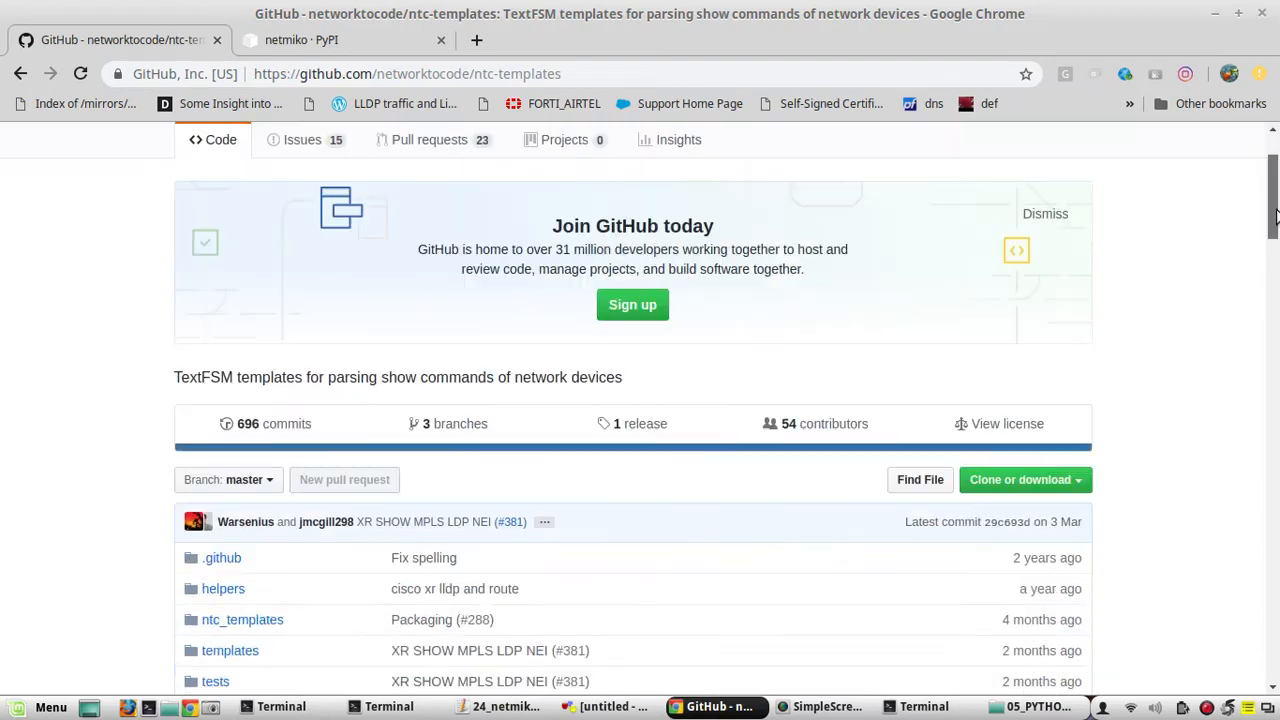
{"action": "left_click", "coordinate": [508, 708]}
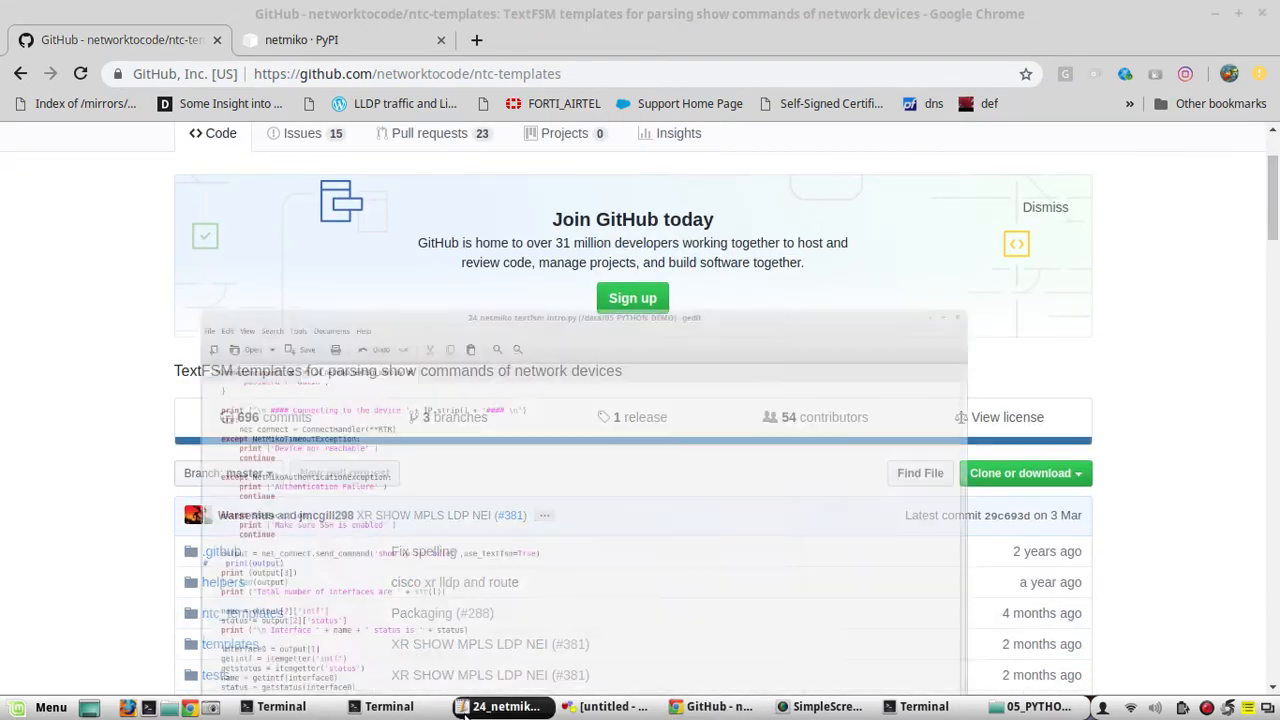
Review the script's interface count, name and status lookup lines, then switch to the 05_PYTHON_DEMO folder
{"action": "left_click", "coordinate": [500, 708]}
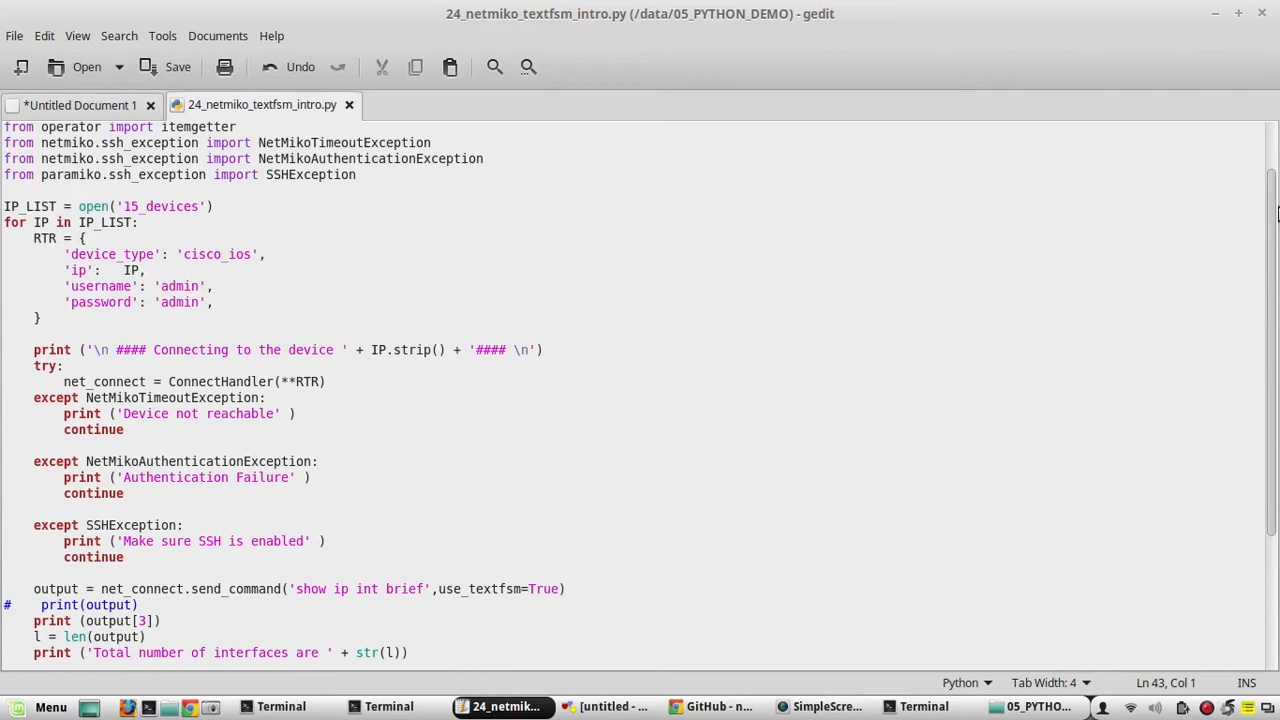
{"action": "scroll", "scroll_direction": "down", "scroll_amount": 3}
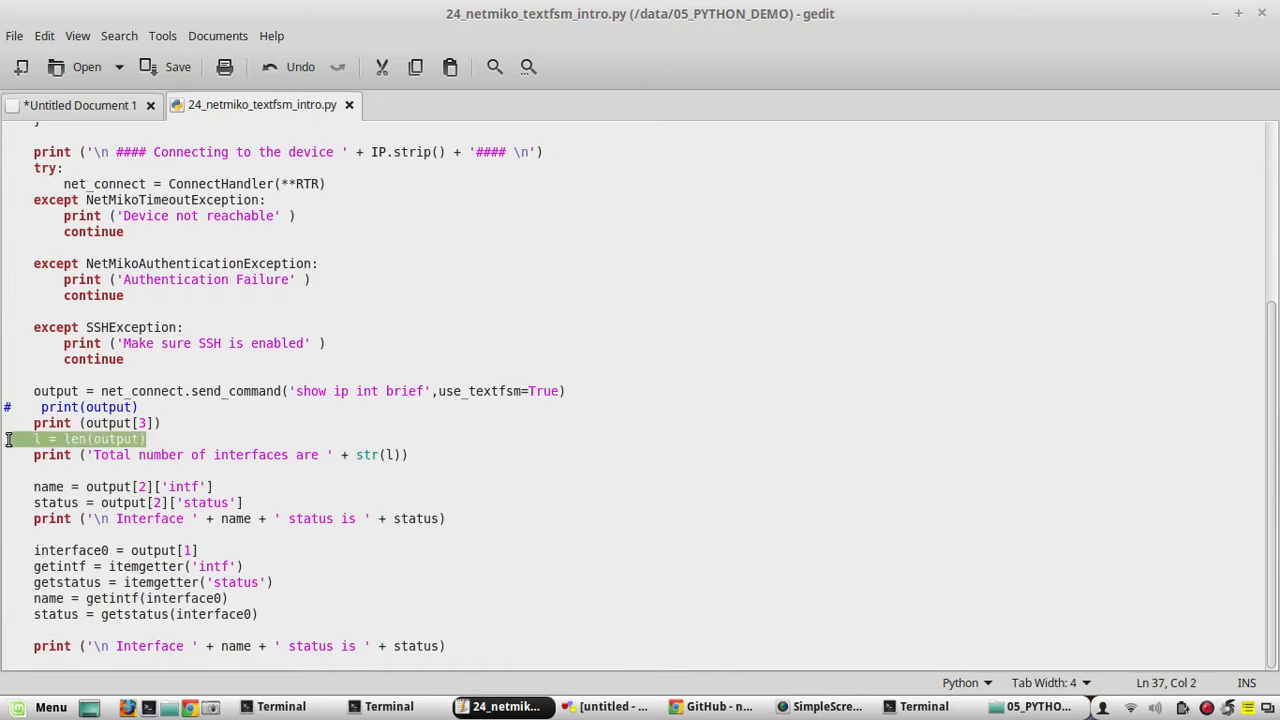
{"action": "left_click", "coordinate": [150, 456]}
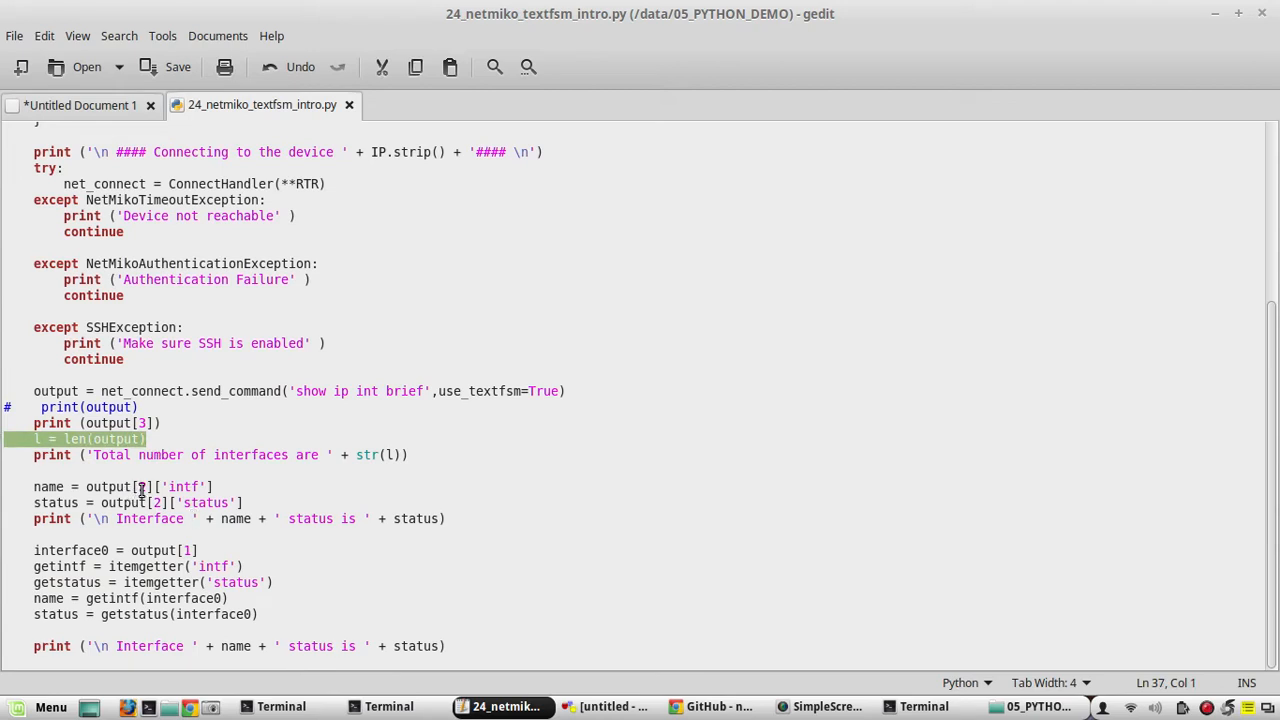
{"action": "left_click", "coordinate": [144, 486]}
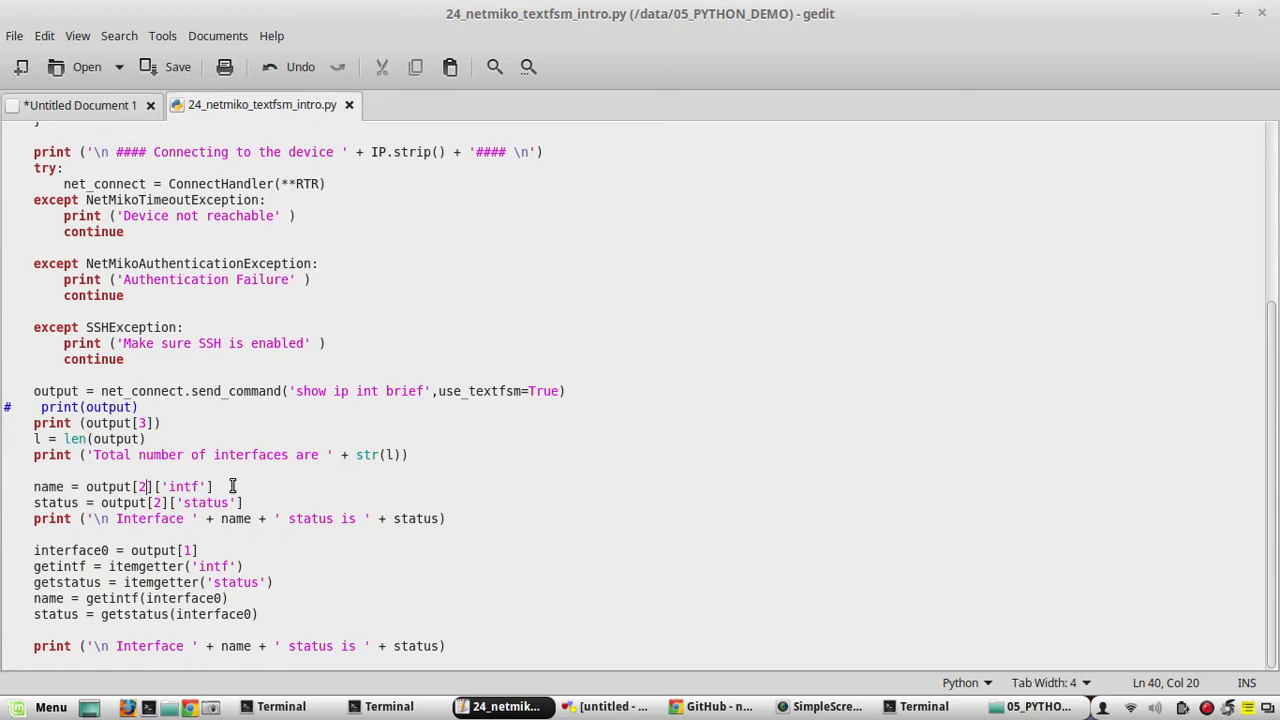
{"action": "left_click", "coordinate": [230, 486]}
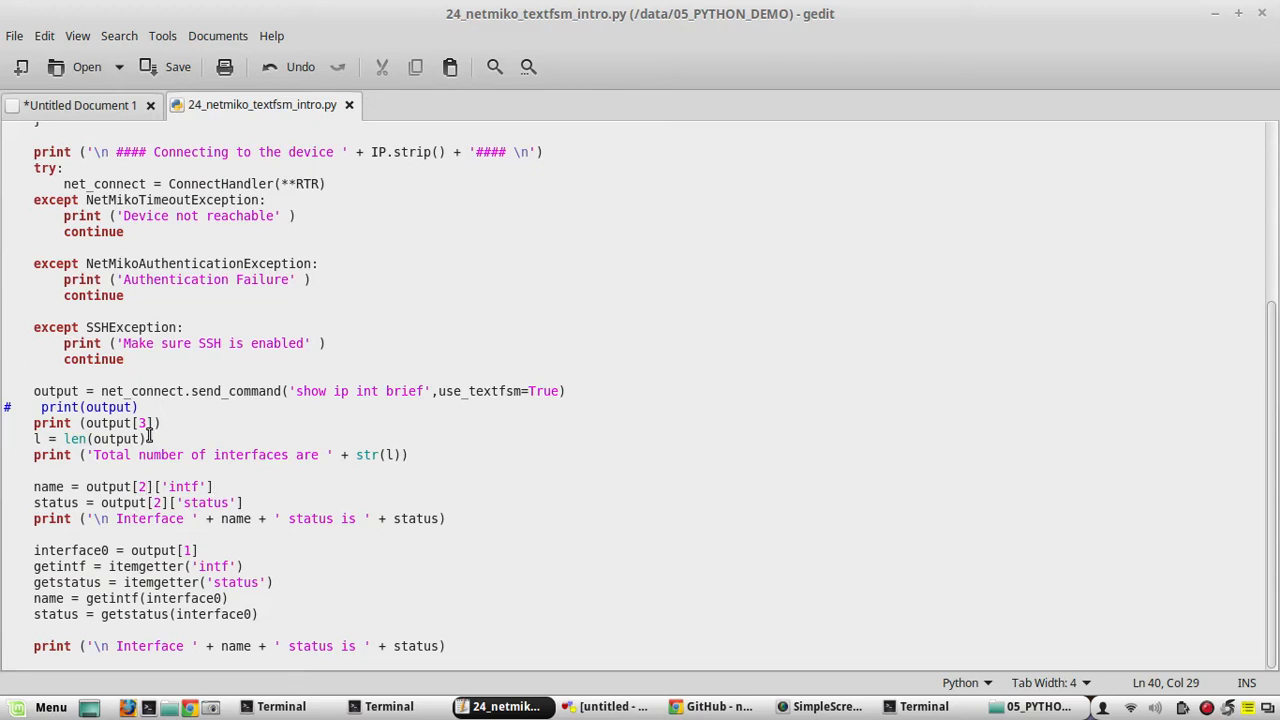
{"action": "left_click", "coordinate": [150, 440]}
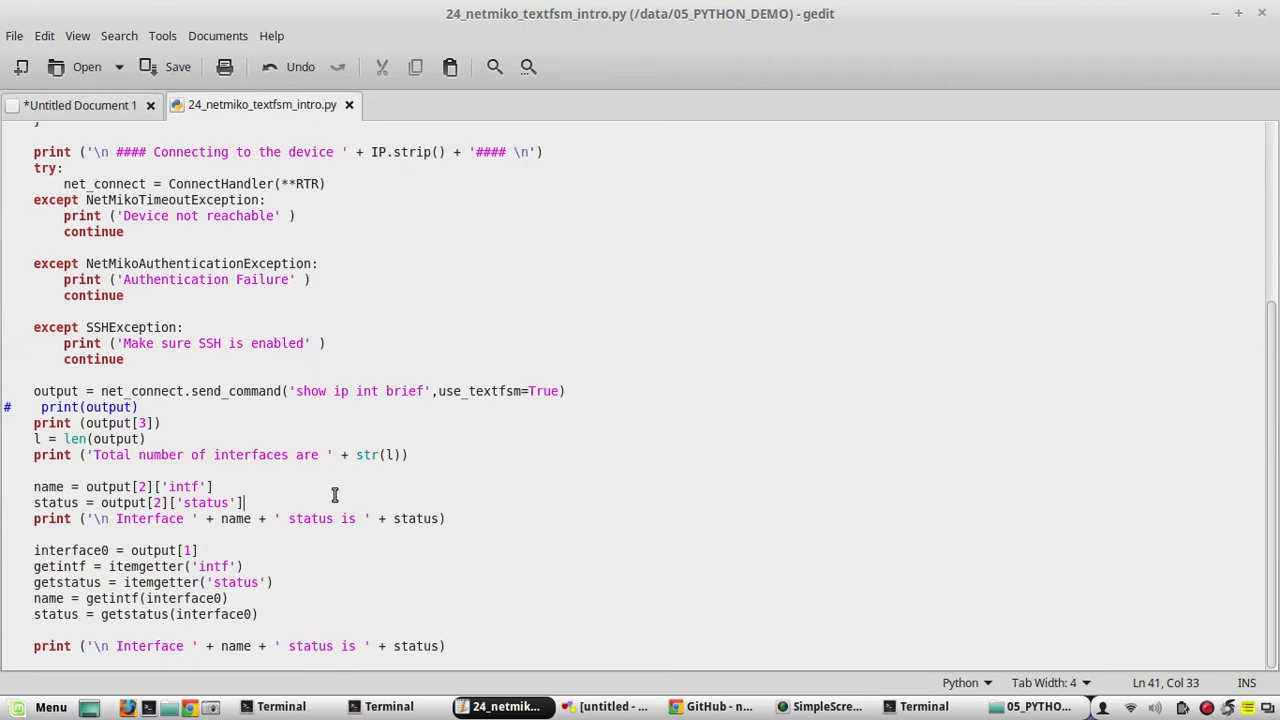
{"action": "key", "text": "ctrl+a"}
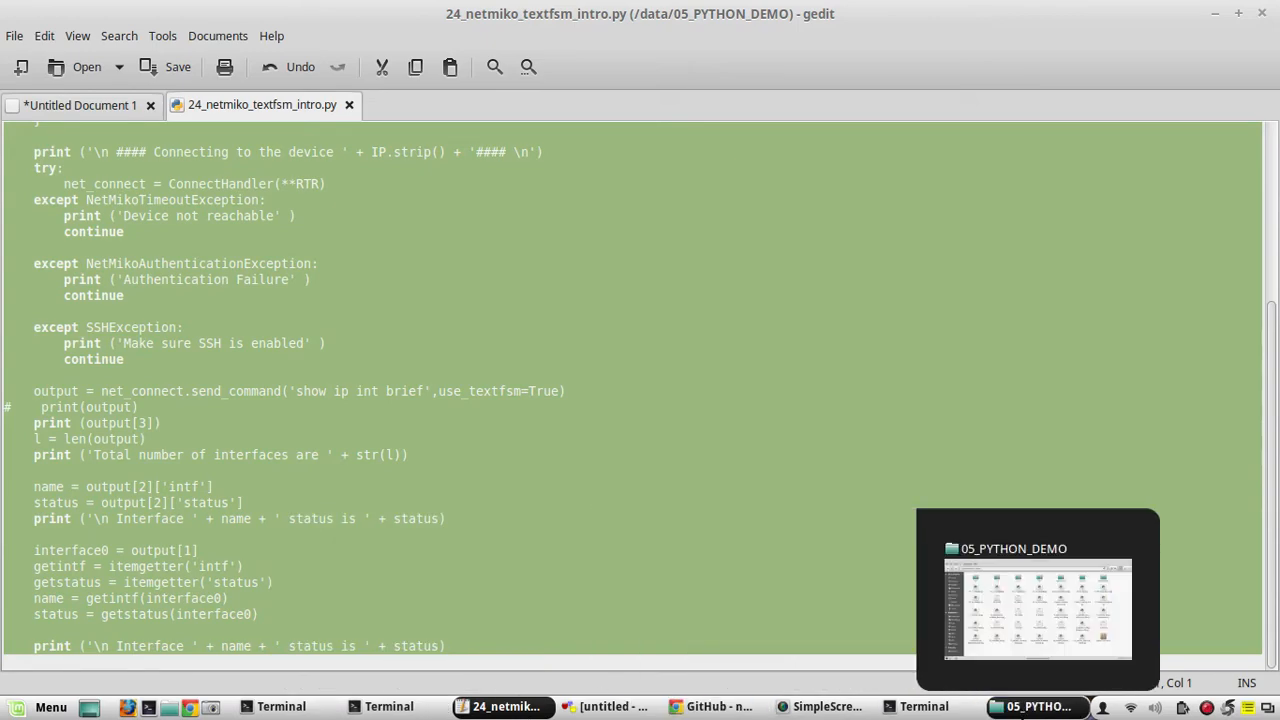
Open 25_textfsm_interface_status.py from the 05_PYTHON_DEMO folder in gedit
{"action": "left_click", "coordinate": [1036, 706]}
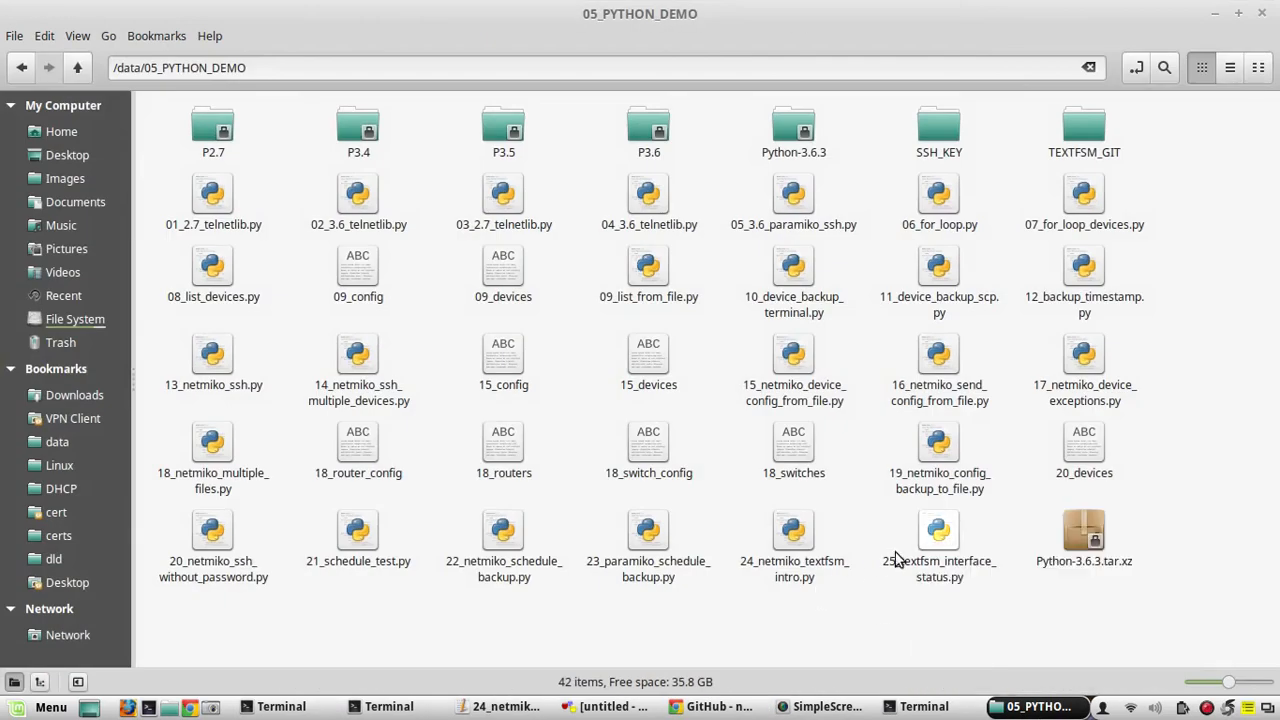
{"action": "double_click", "coordinate": [938, 530]}
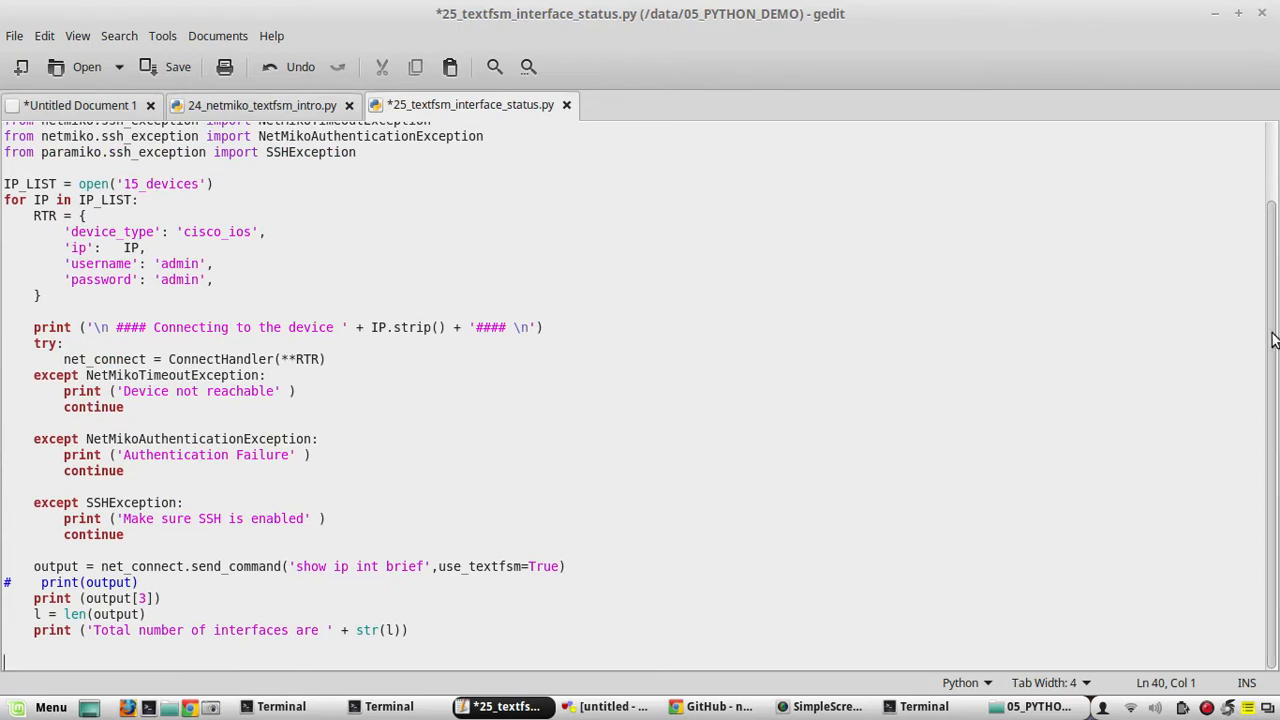
{"action": "mouse_move", "coordinate": [144, 614]}
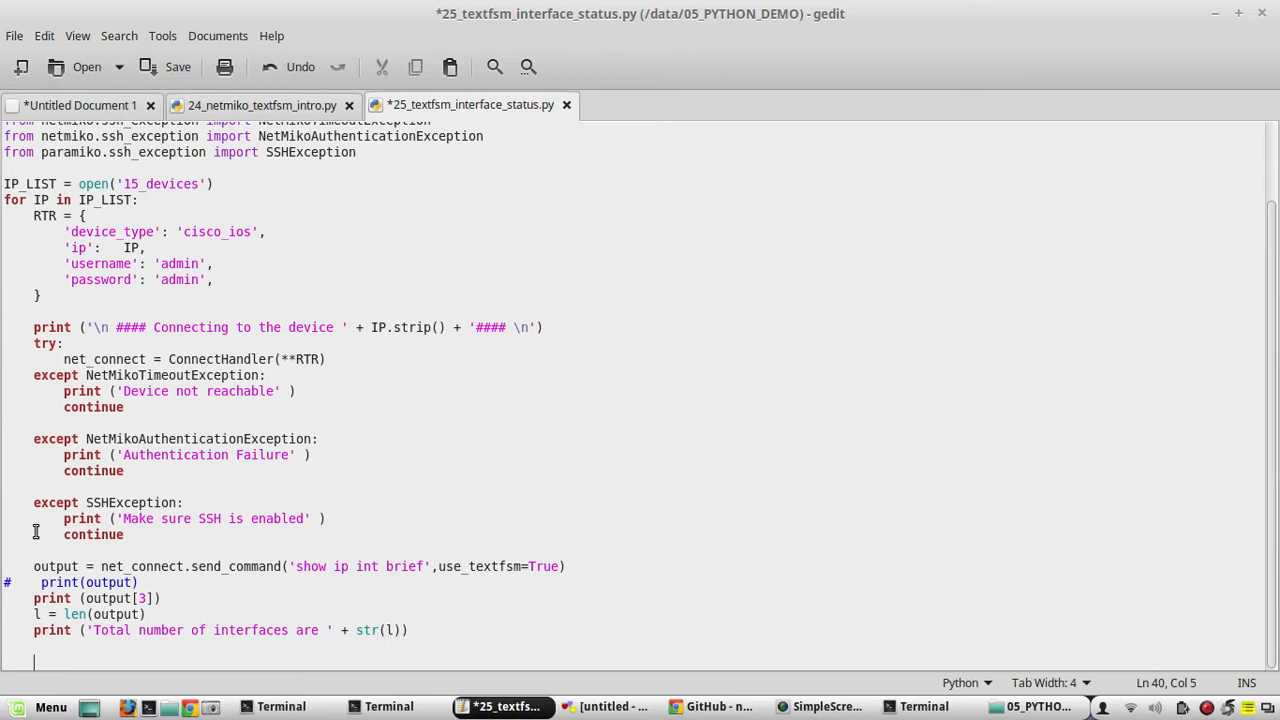
Add a print line announcing 'List of interfaces which are UP' with a row of hashes beneath
{"action": "type", "text": "print ("}
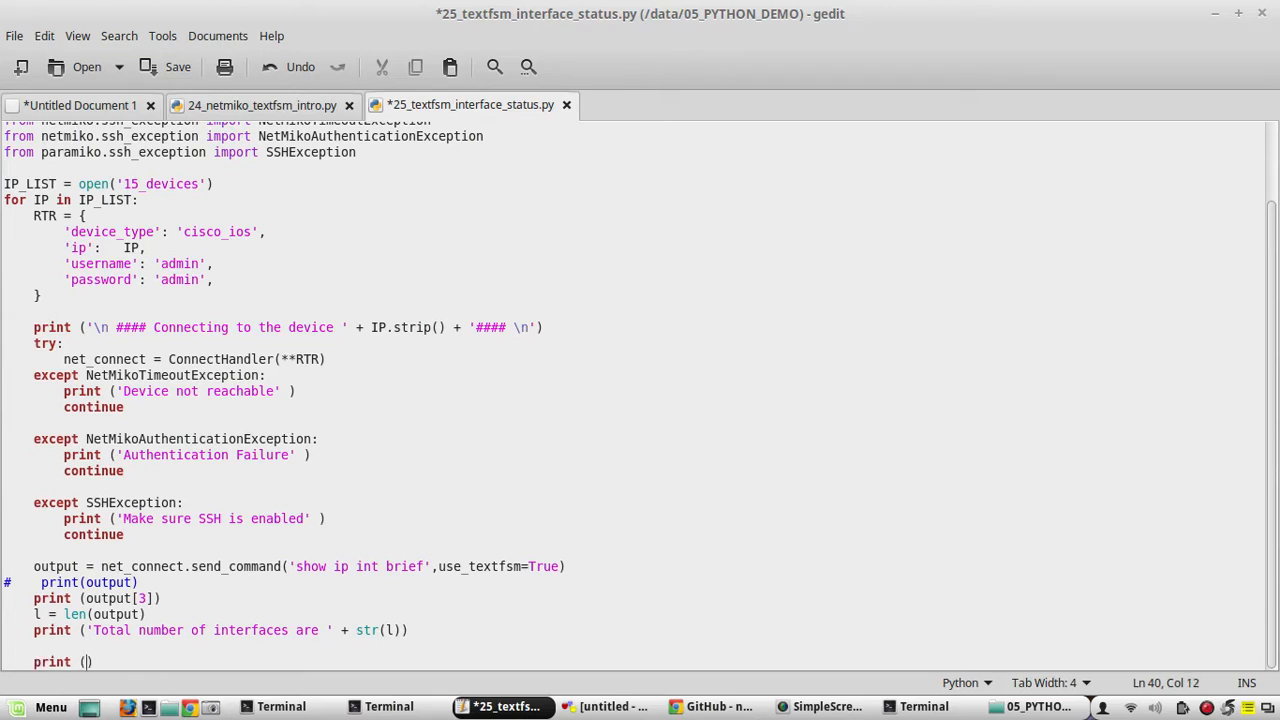
{"action": "type", "text": "''"}
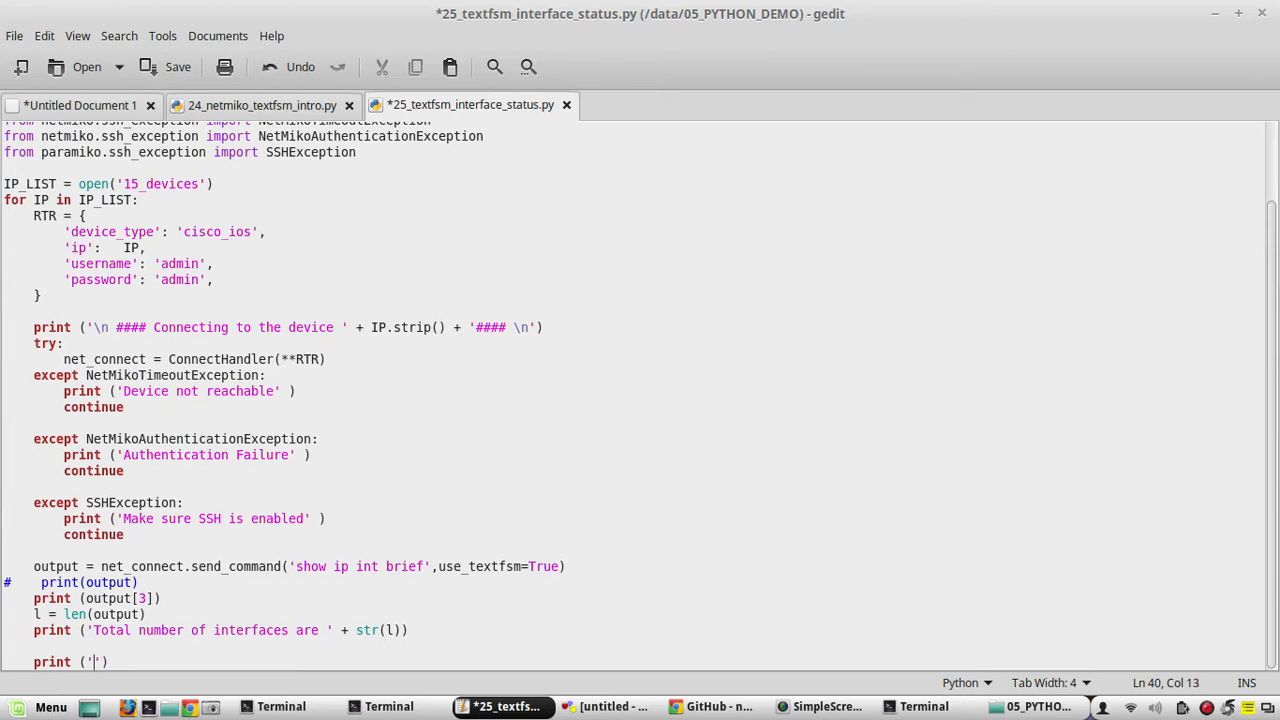
{"action": "type", "text": "\\n List of"}
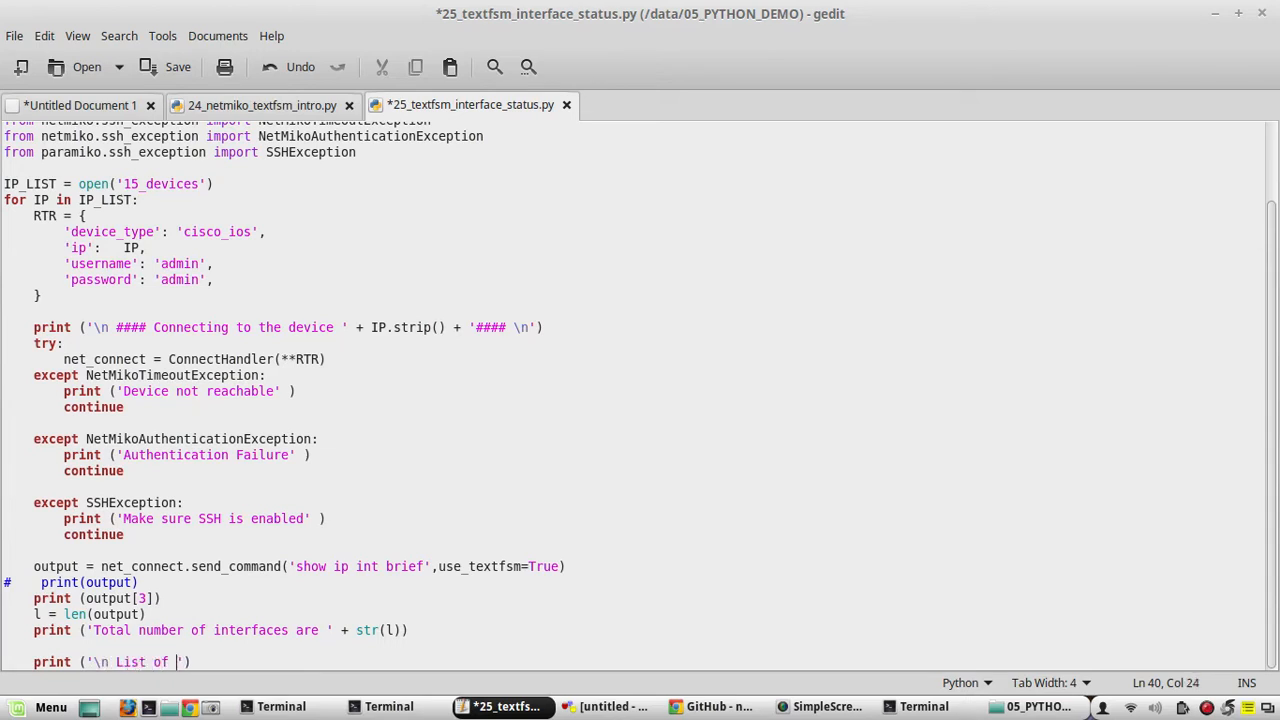
{"action": "type", "text": "interfaces which are"}
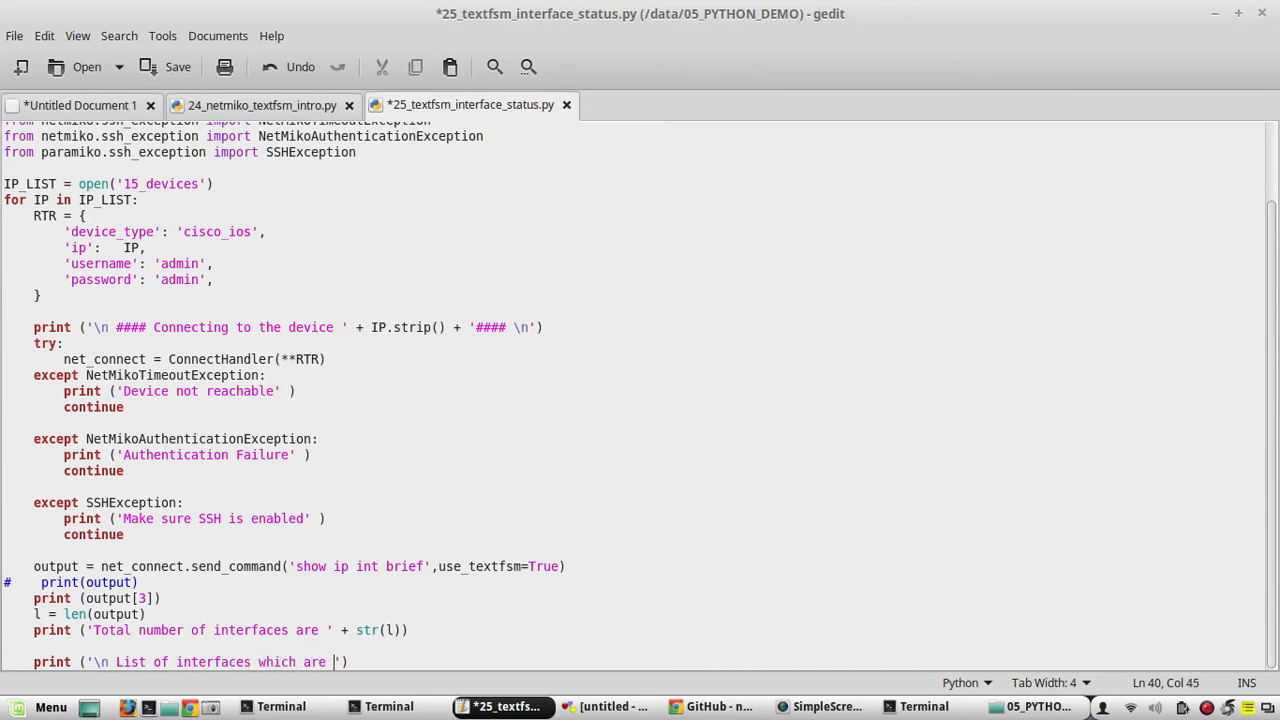
{"action": "type", "text": "UP"}
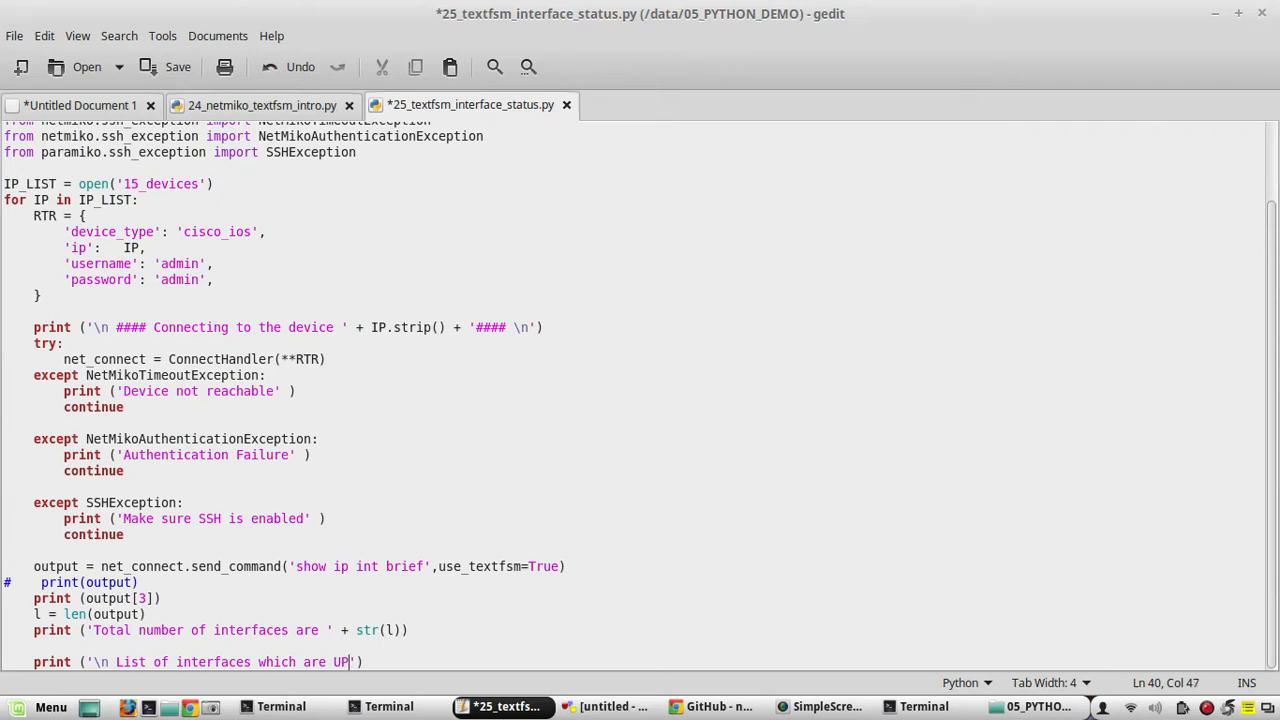
{"action": "type", "text": "\\n"}
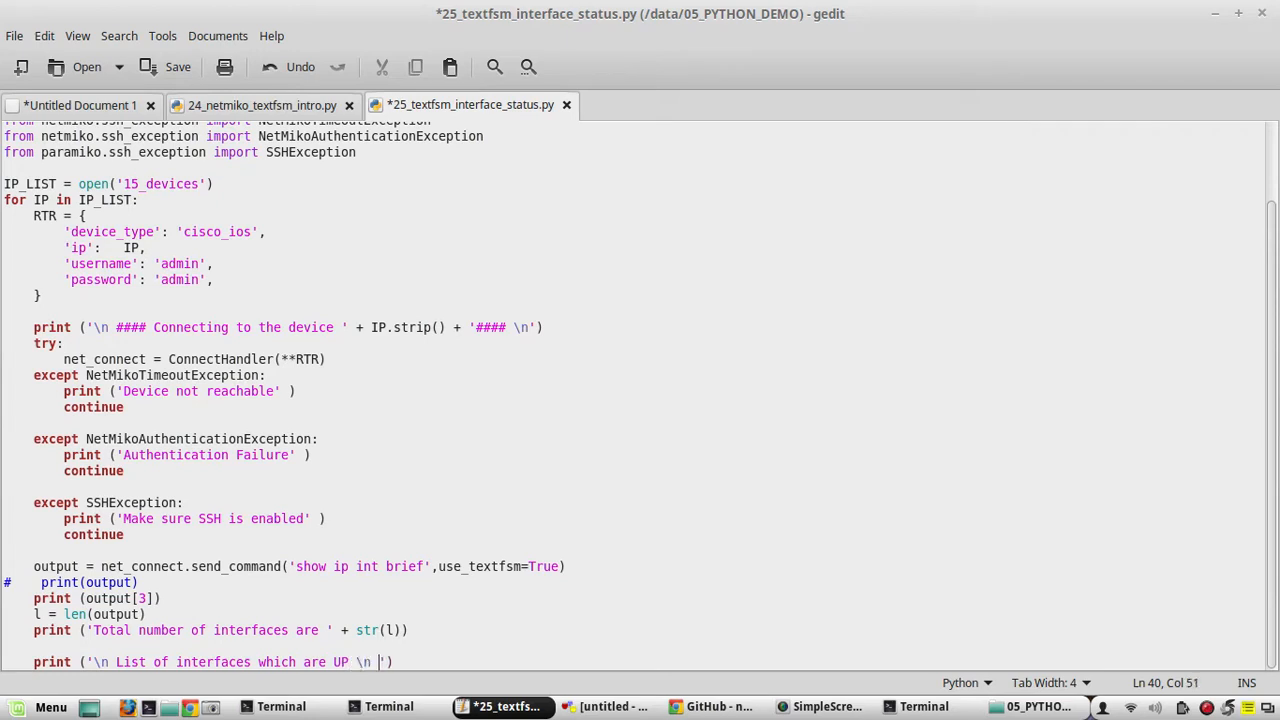
{"action": "type", "text": "###########"}
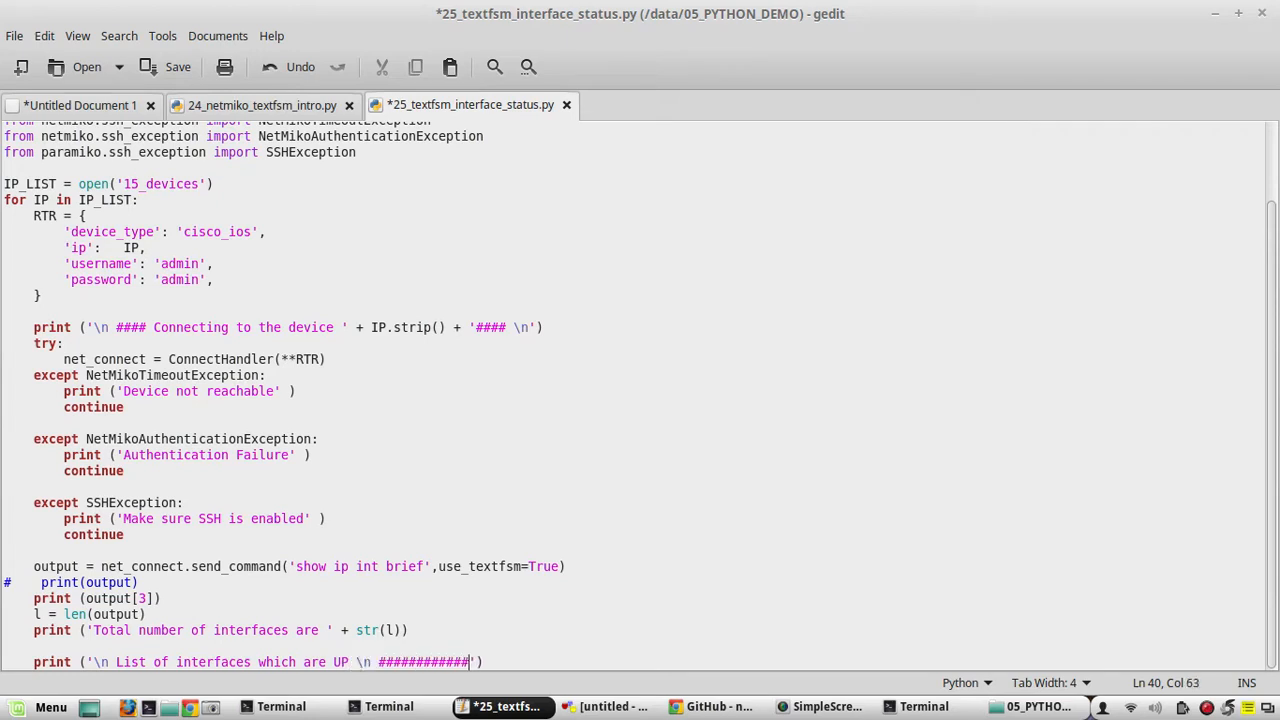
{"action": "type", "text": "################"}
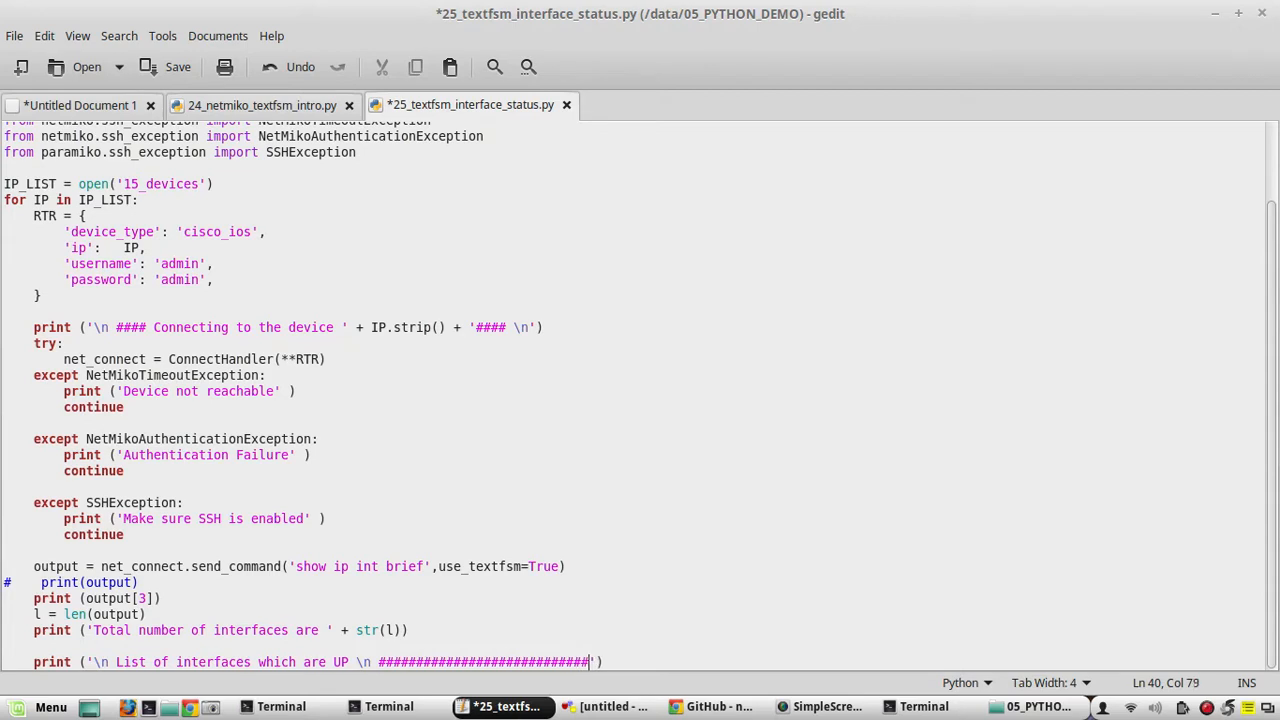
{"action": "mouse_move", "coordinate": [180, 560]}
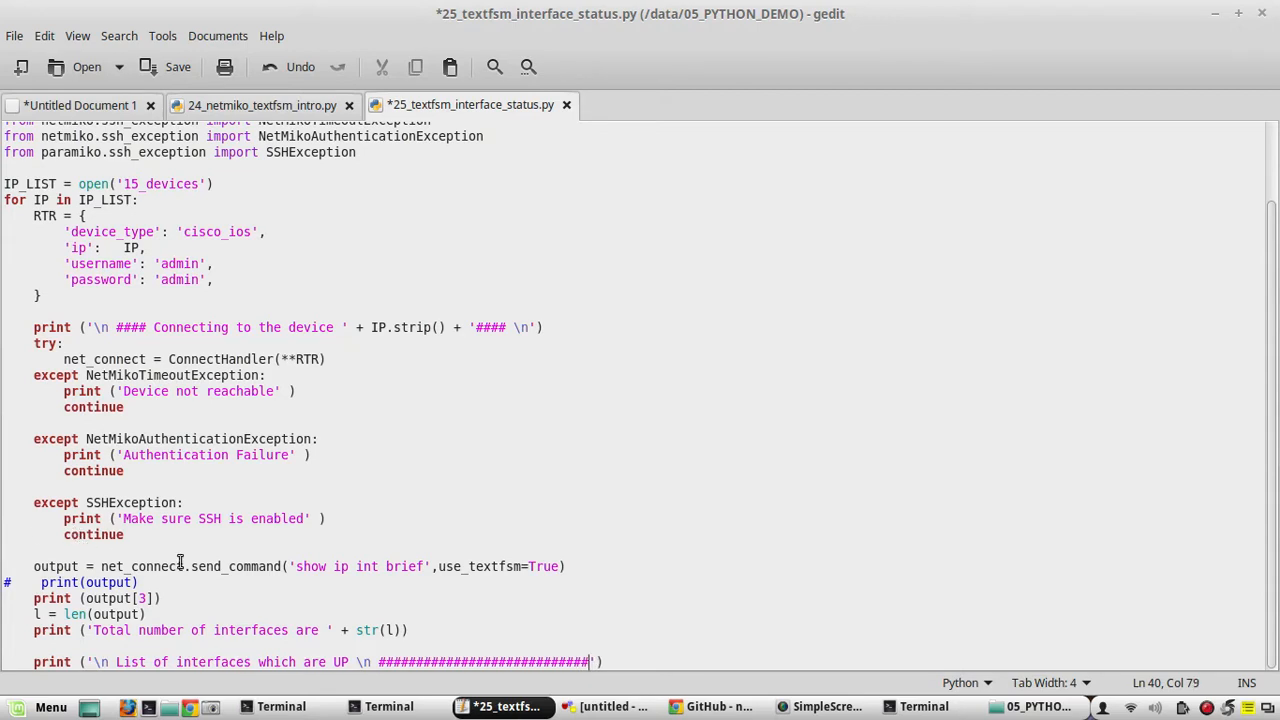
{"action": "key", "text": "ctrl+s"}
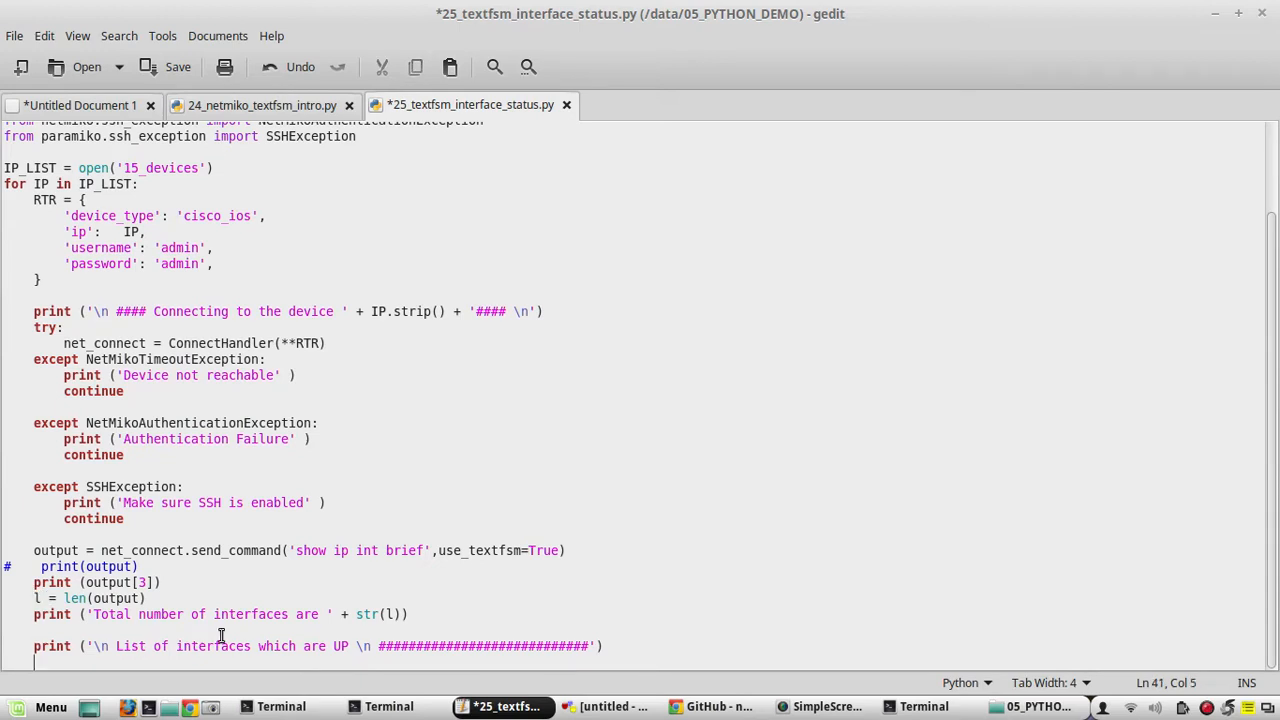
Write a for loop over the interfaces with an if checking output[i]['status'] == 'up'
{"action": "type", "text": "for i in"}
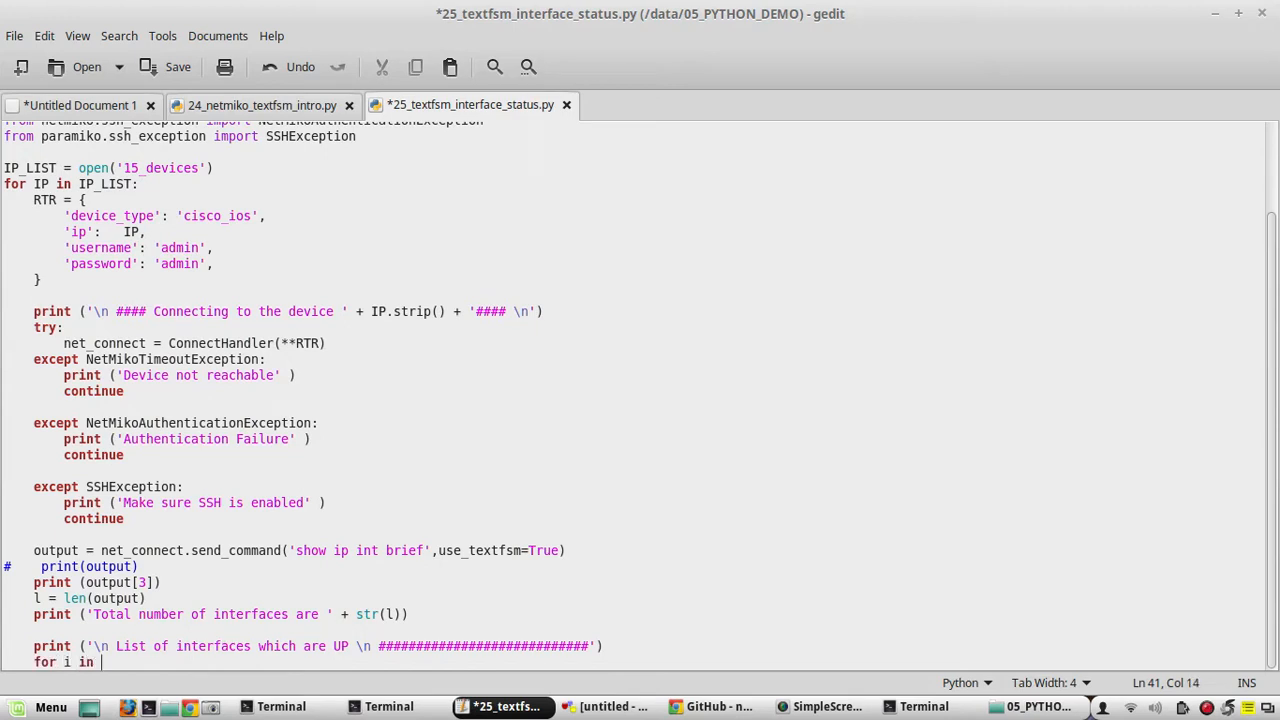
{"action": "type", "text": "range ()"}
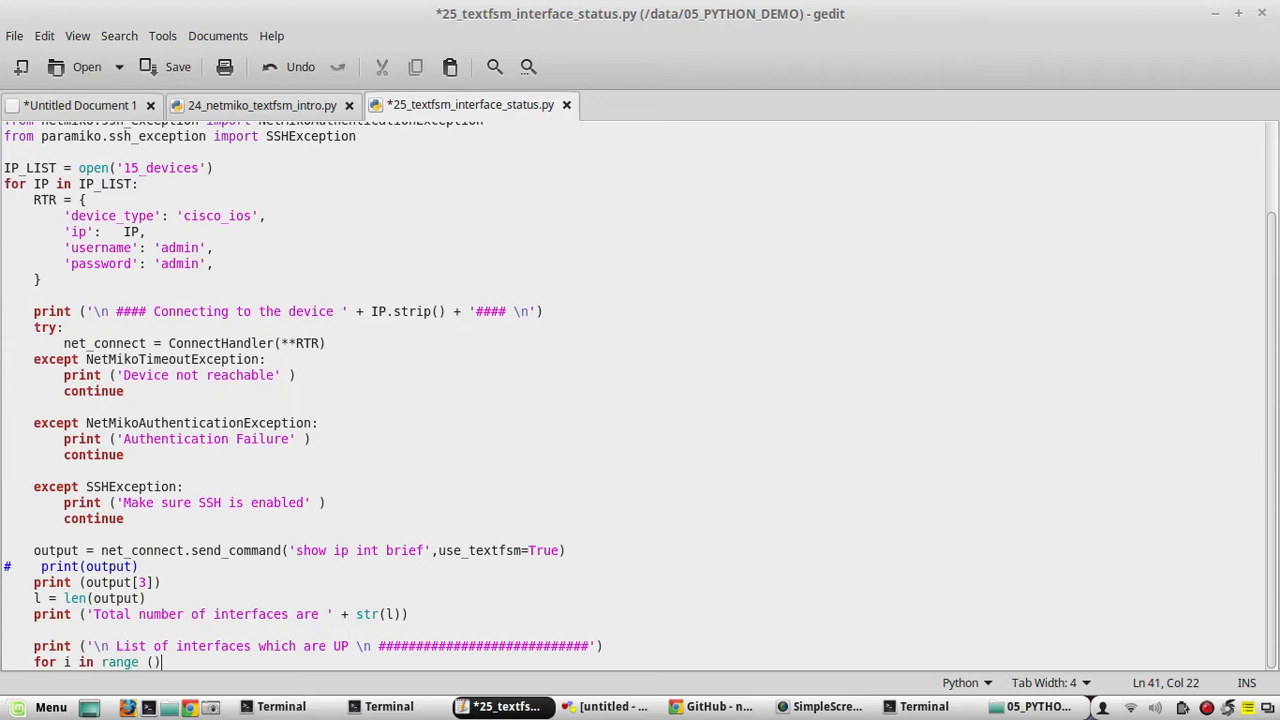
{"action": "type", "text": "0,"}
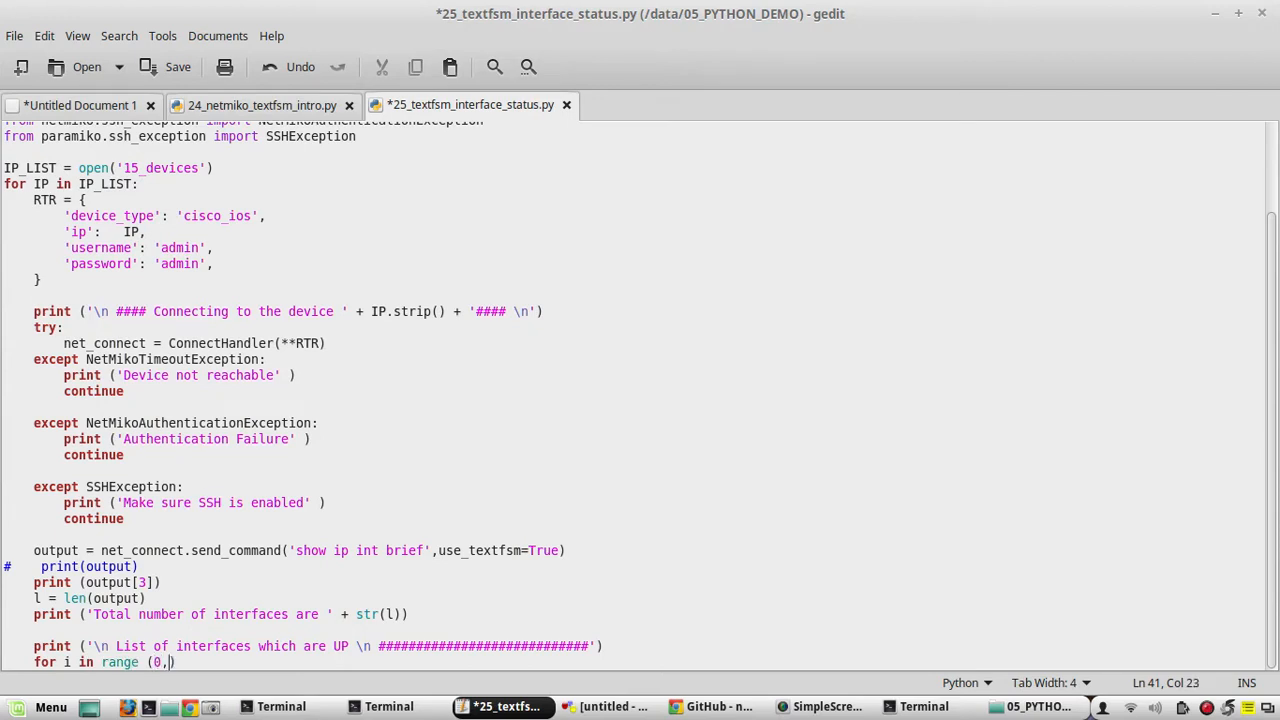
{"action": "type", "text": "l)"}
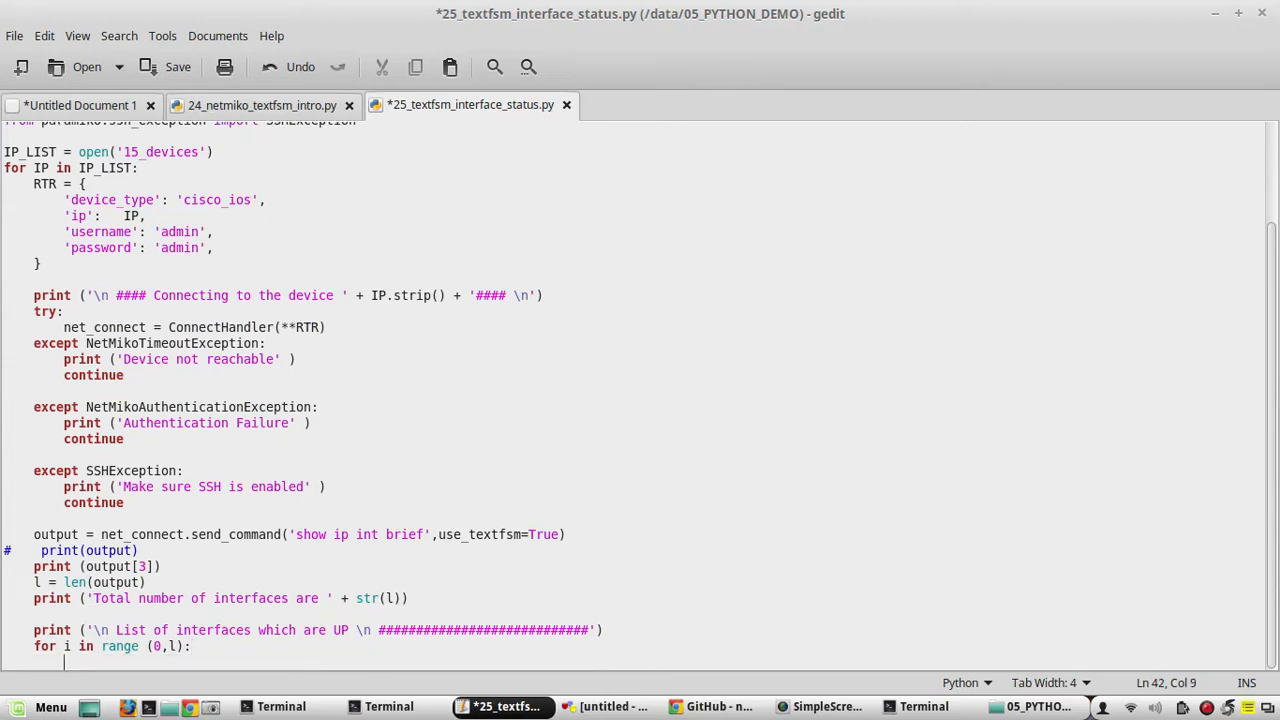
{"action": "type", "text": "if o"}
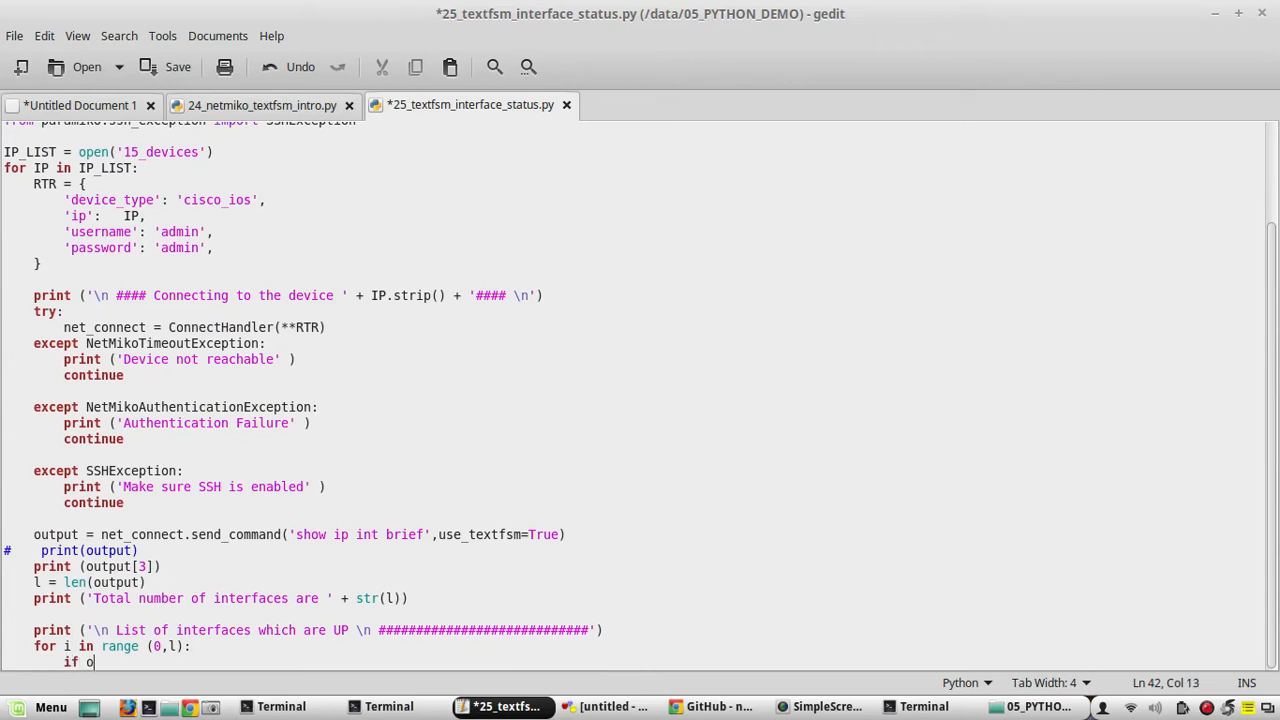
{"action": "type", "text": "utp"}
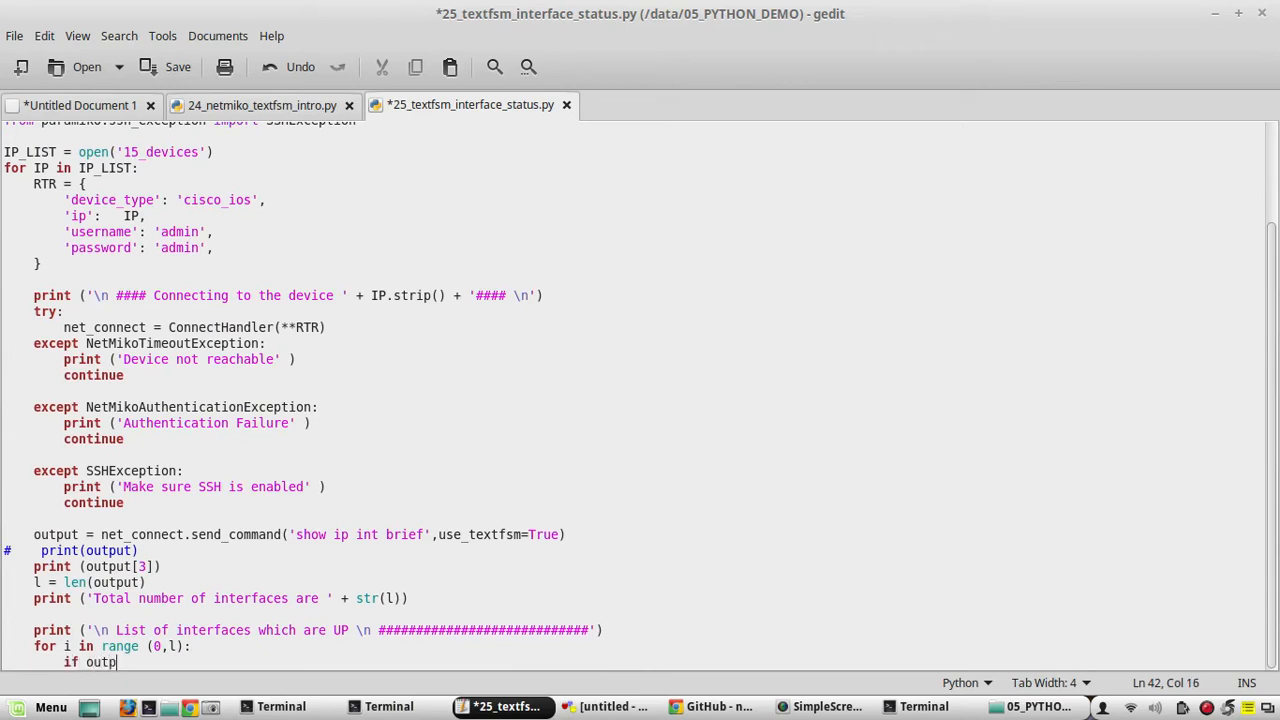
{"action": "type", "text": "ut"}
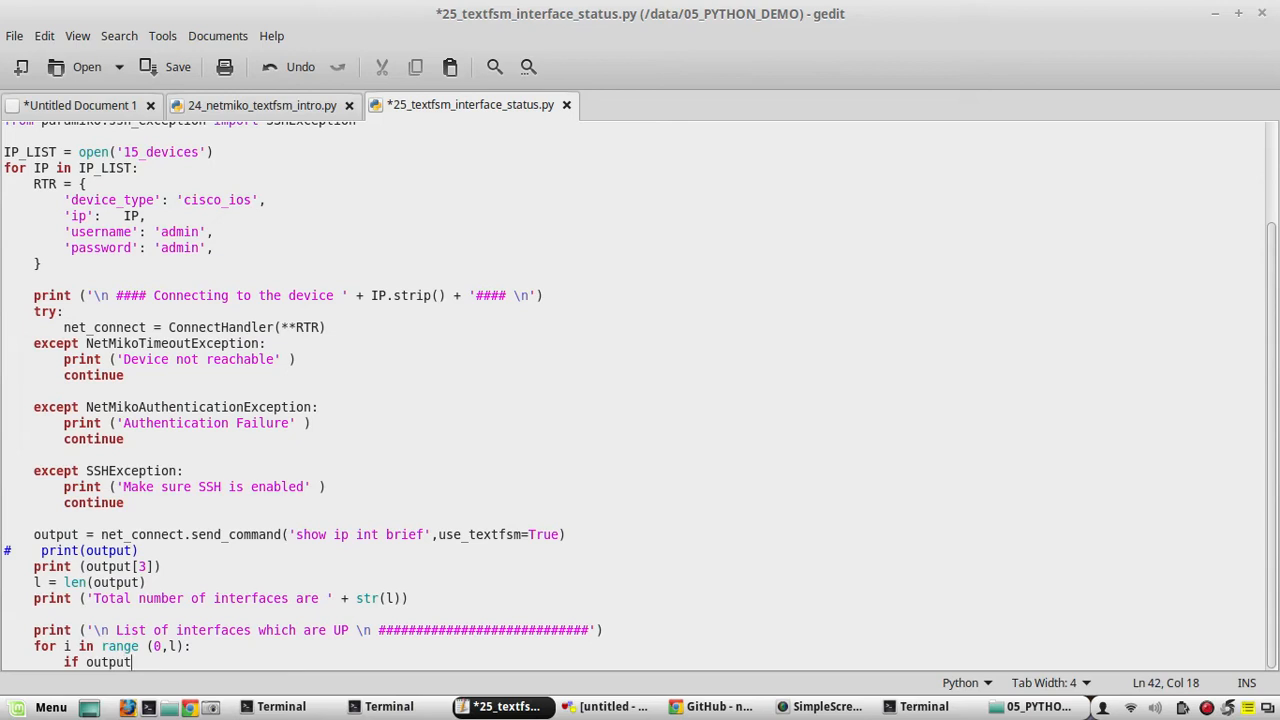
{"action": "type", "text": "[]"}
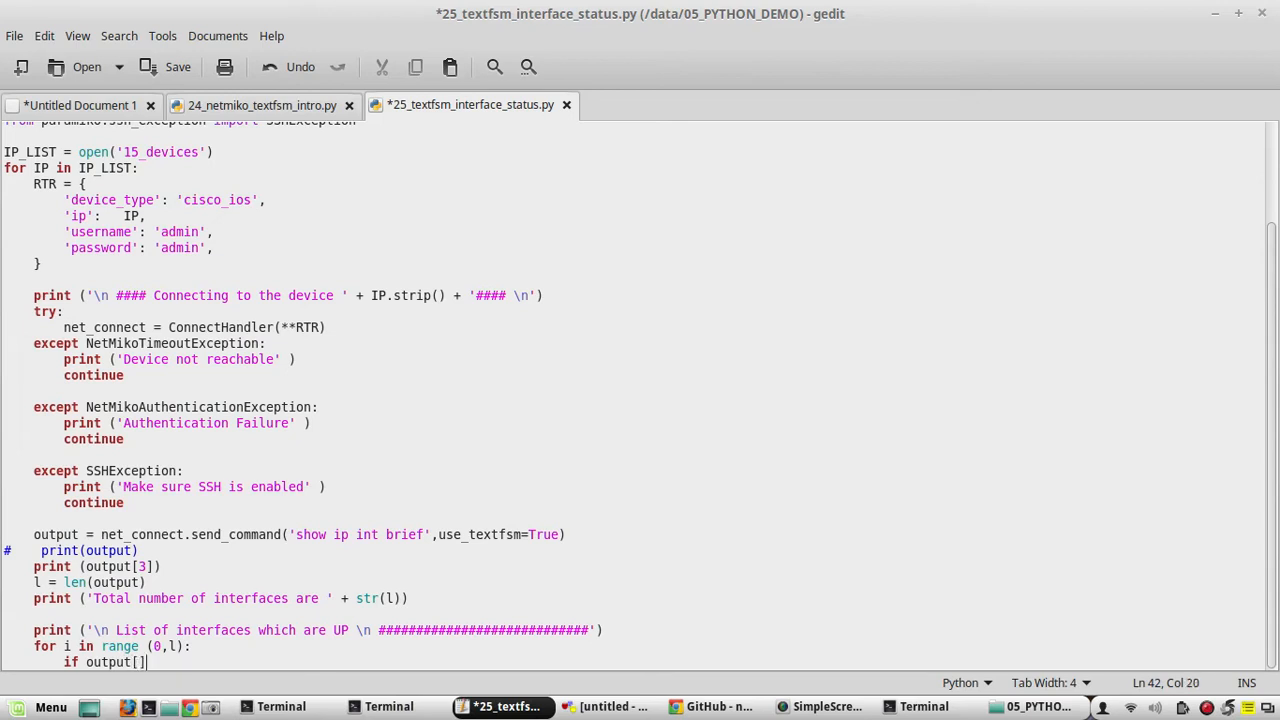
{"action": "type", "text": "i"}
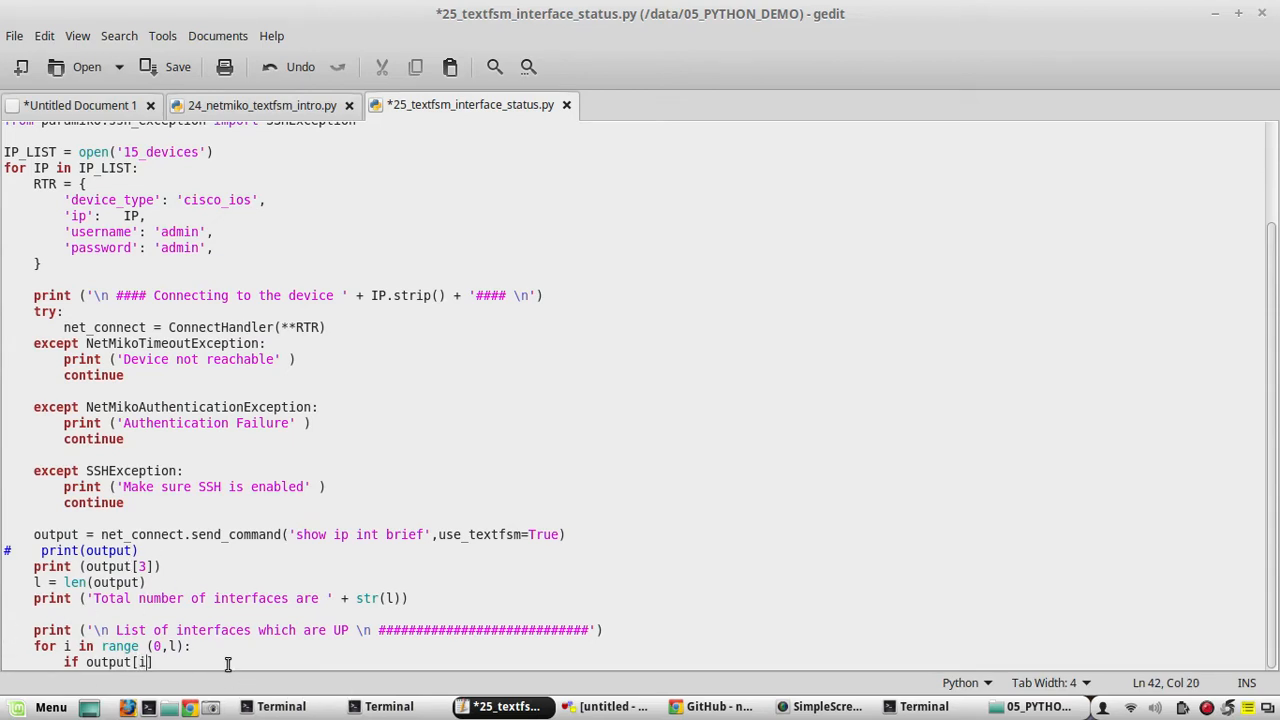
{"action": "type", "text": "[]"}
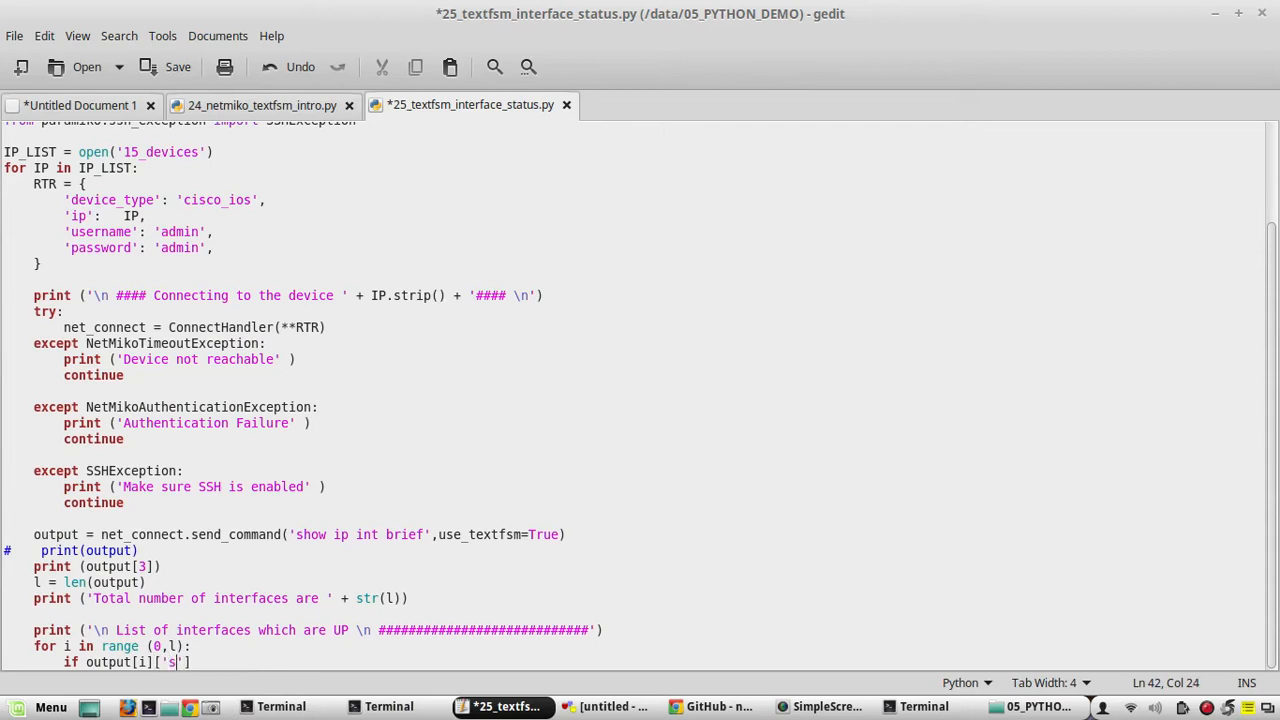
{"action": "type", "text": "tatus"}
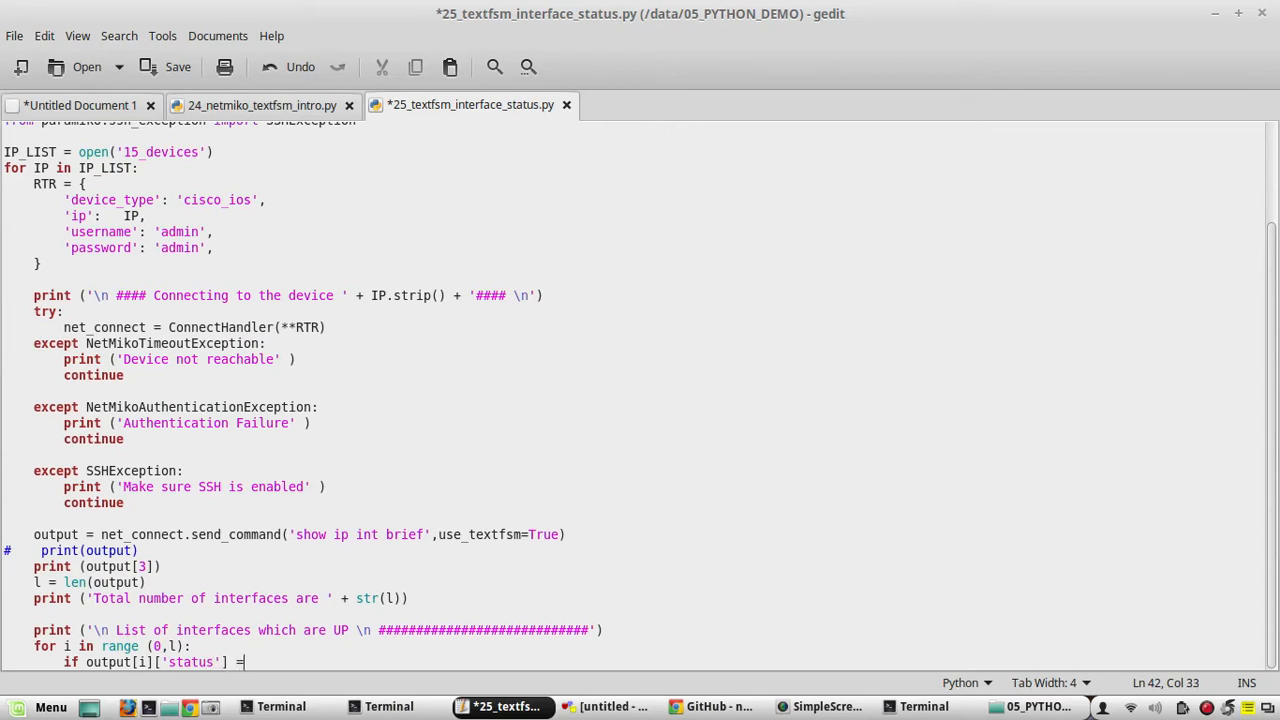
{"action": "type", "text": "="}
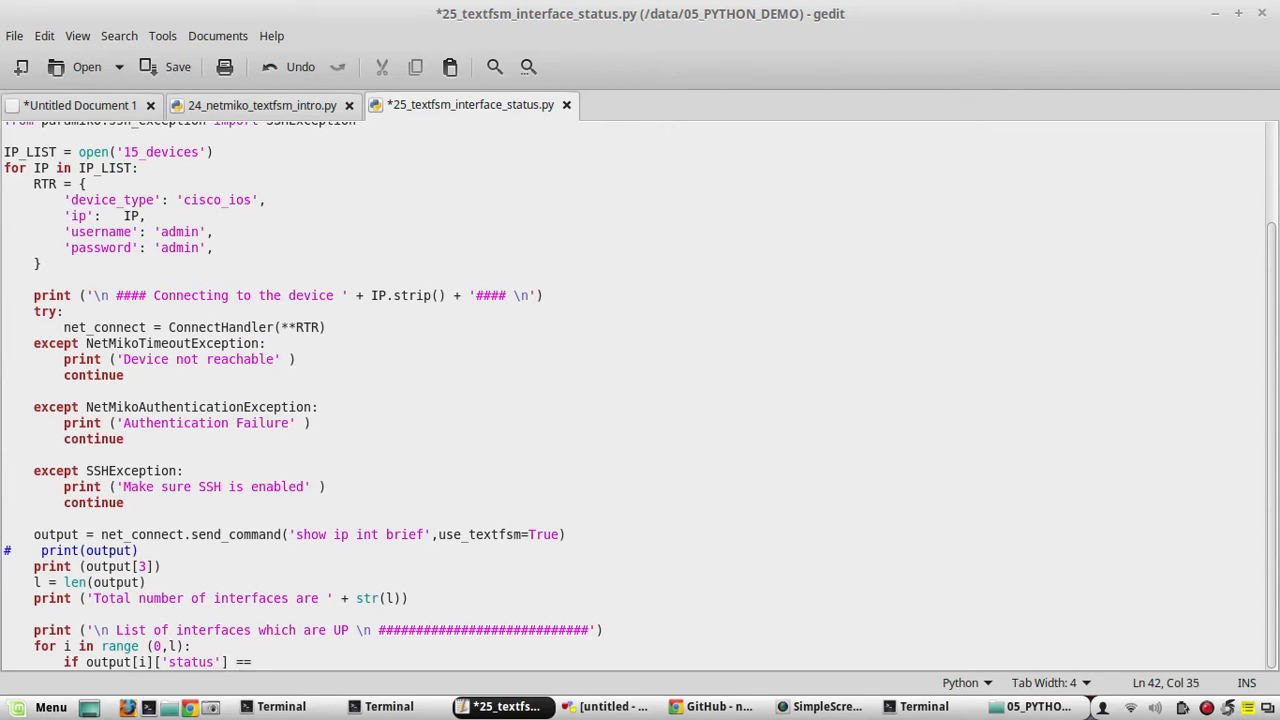
{"action": "type", "text": "'up"}
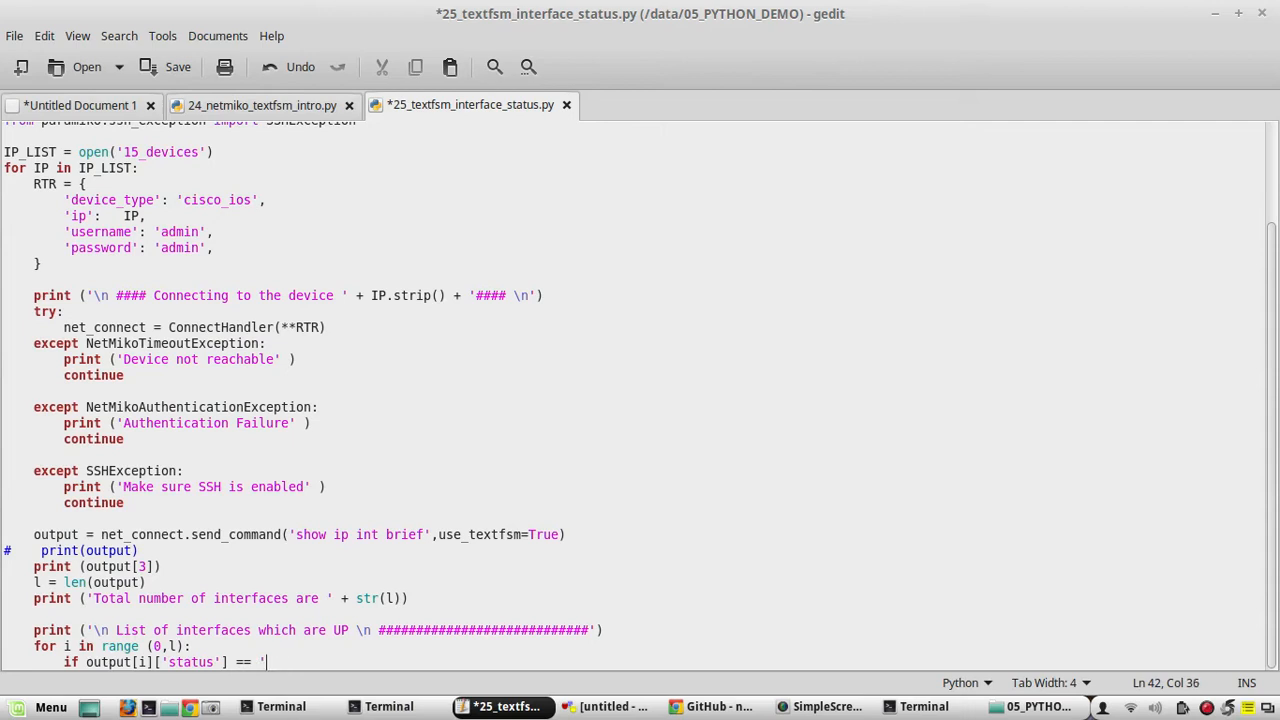
{"action": "type", "text": "up'"}
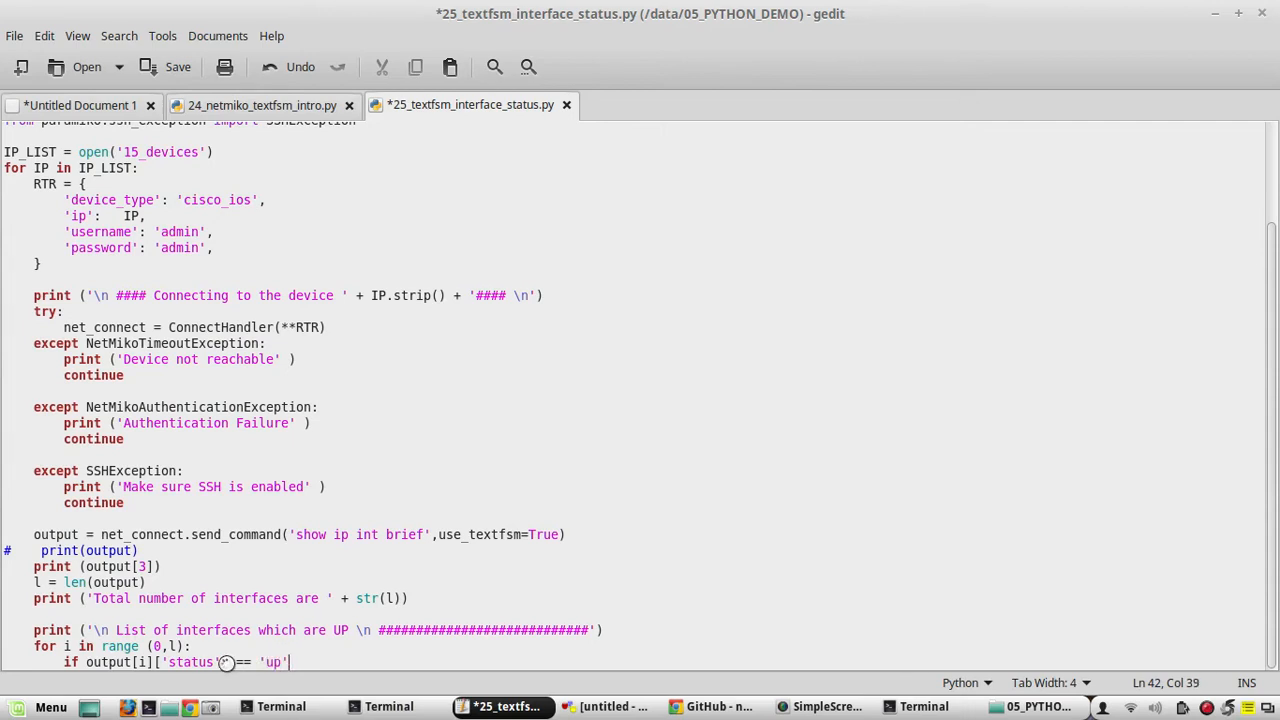
{"action": "type", "text": ":"}
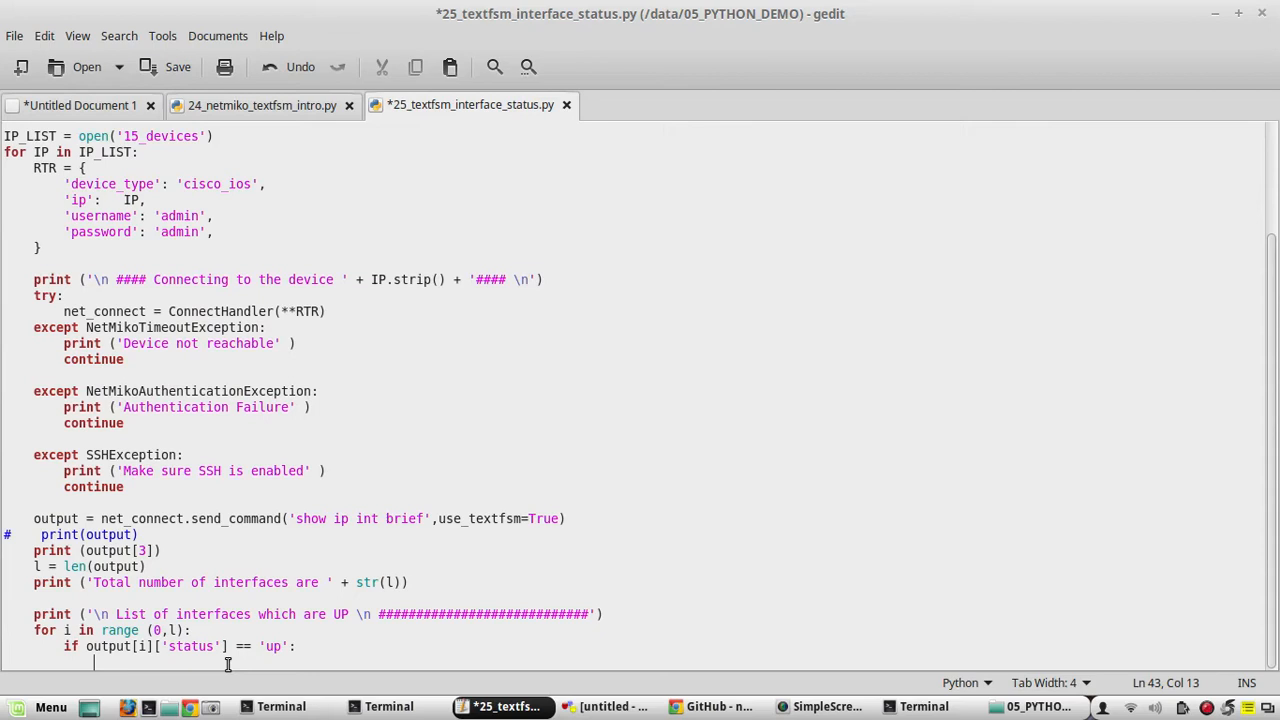
Inside the loop, print each interface's name followed by its status, and save the script
{"action": "type", "text": "p"}
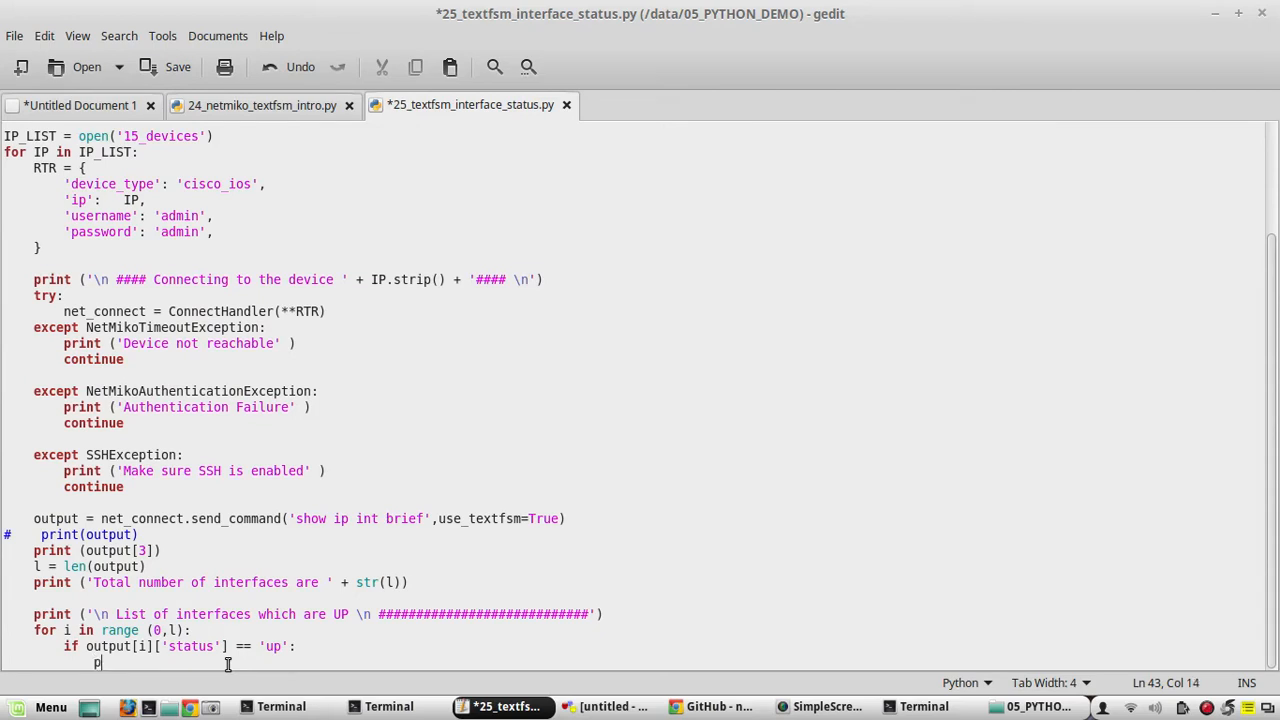
{"action": "type", "text": "rint ("}
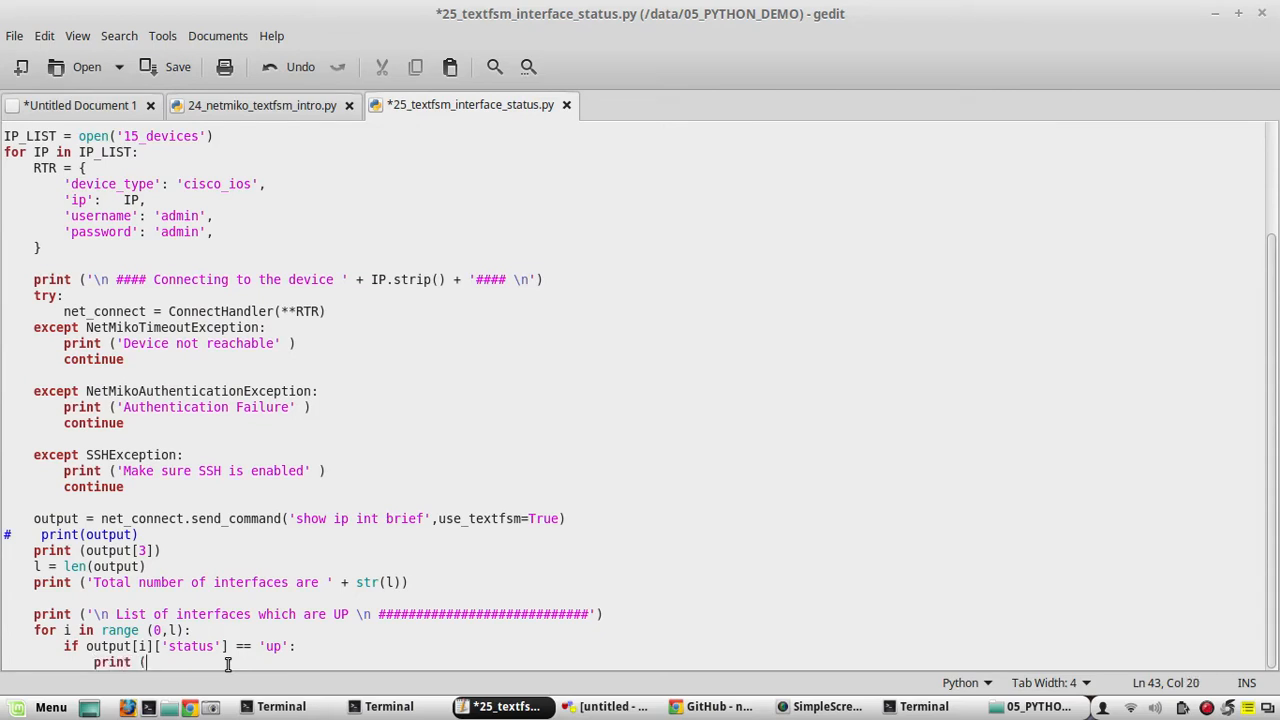
{"action": "type", "text": ")"}
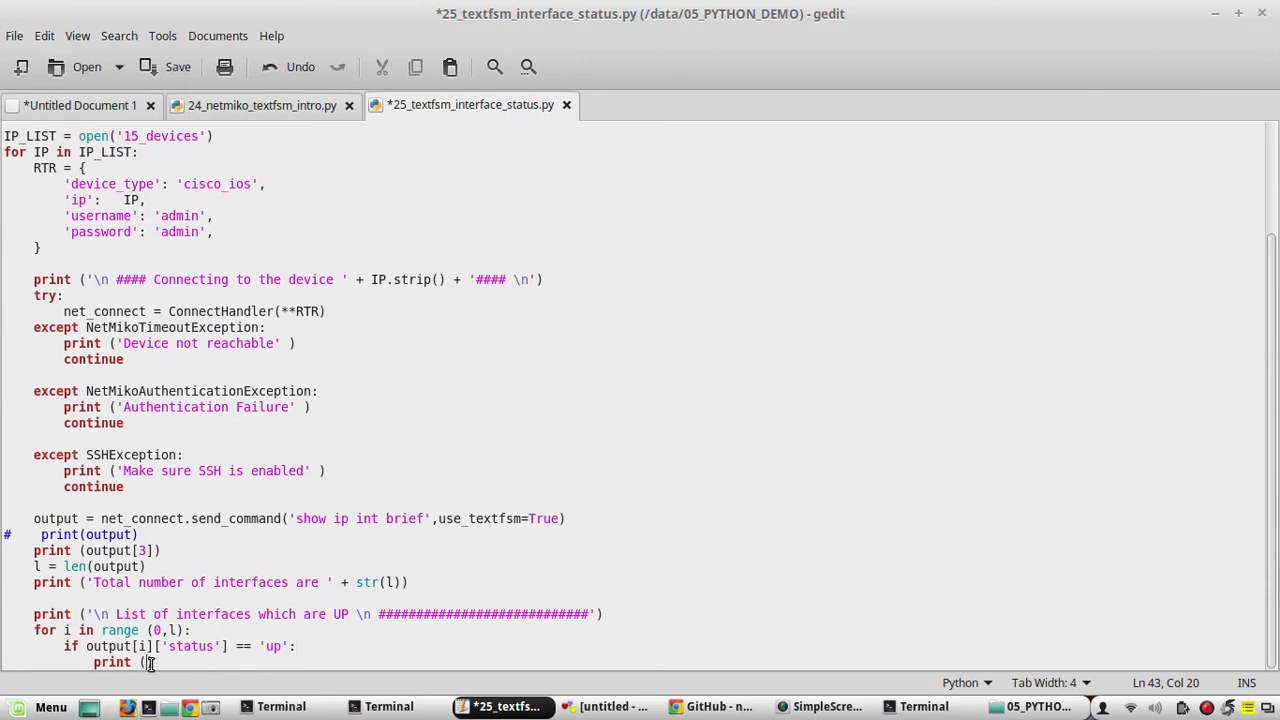
{"action": "type", "text": "output["}
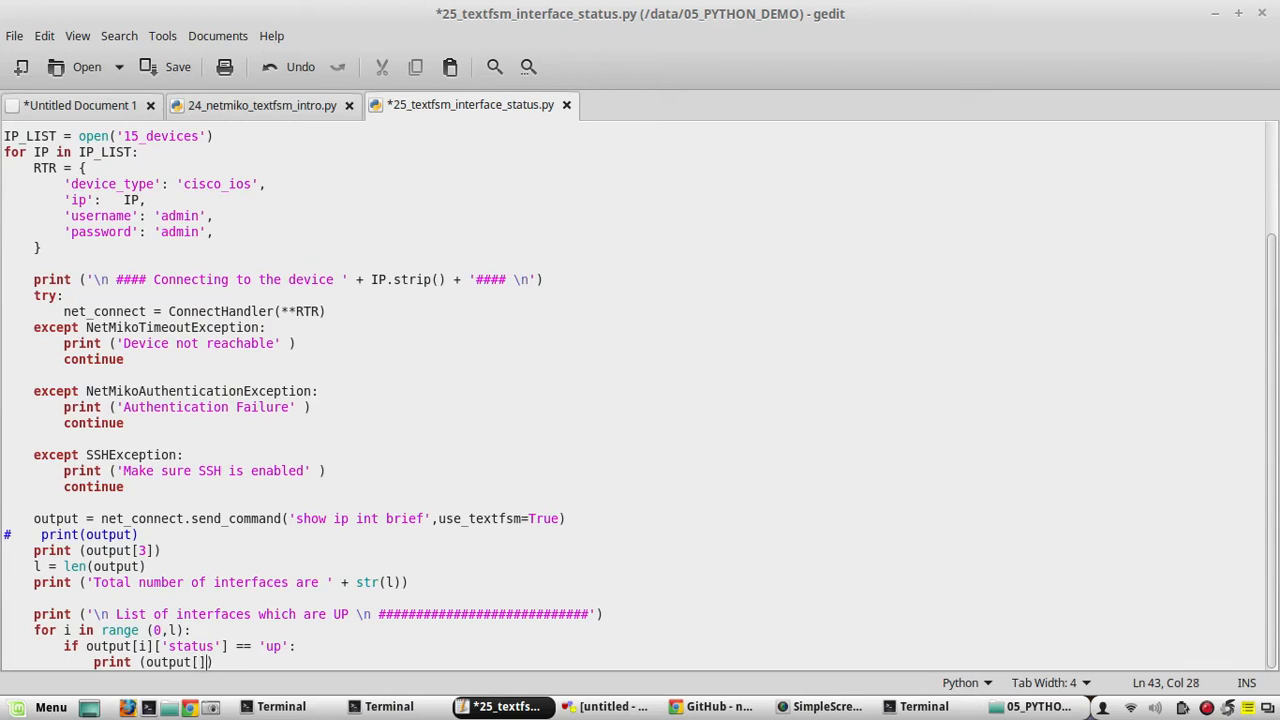
{"action": "type", "text": "i"}
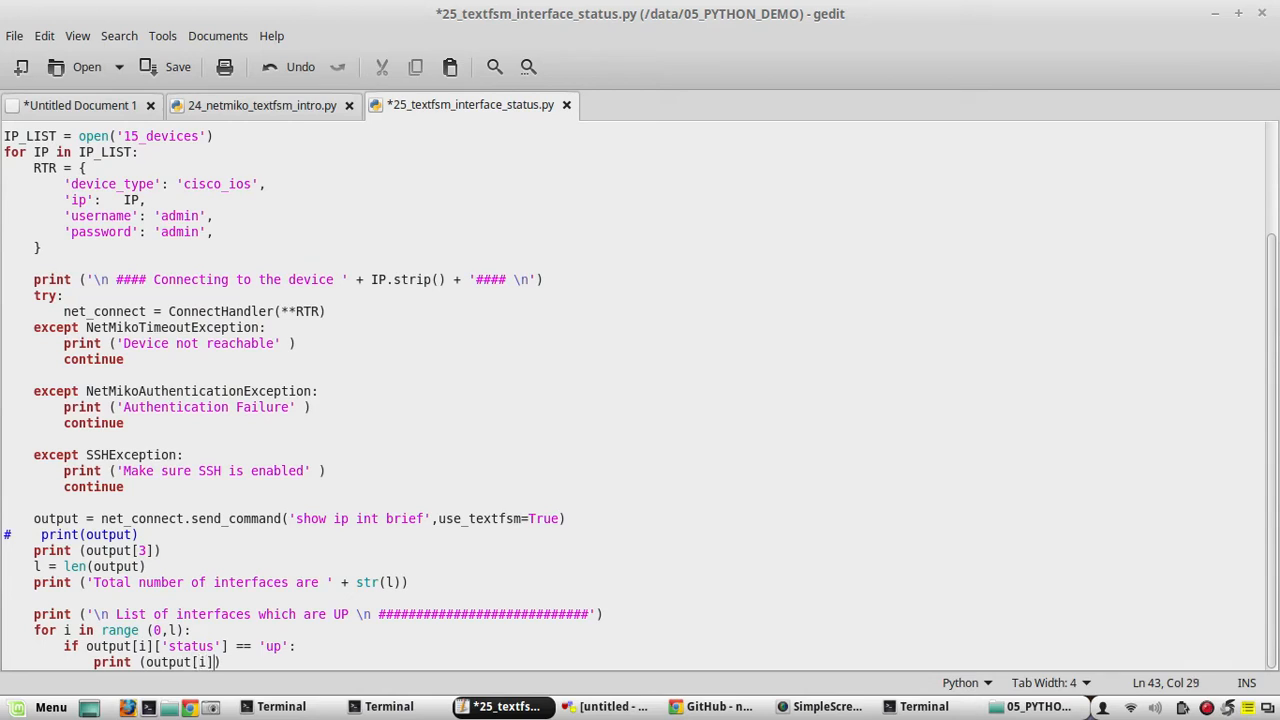
{"action": "type", "text": "[]"}
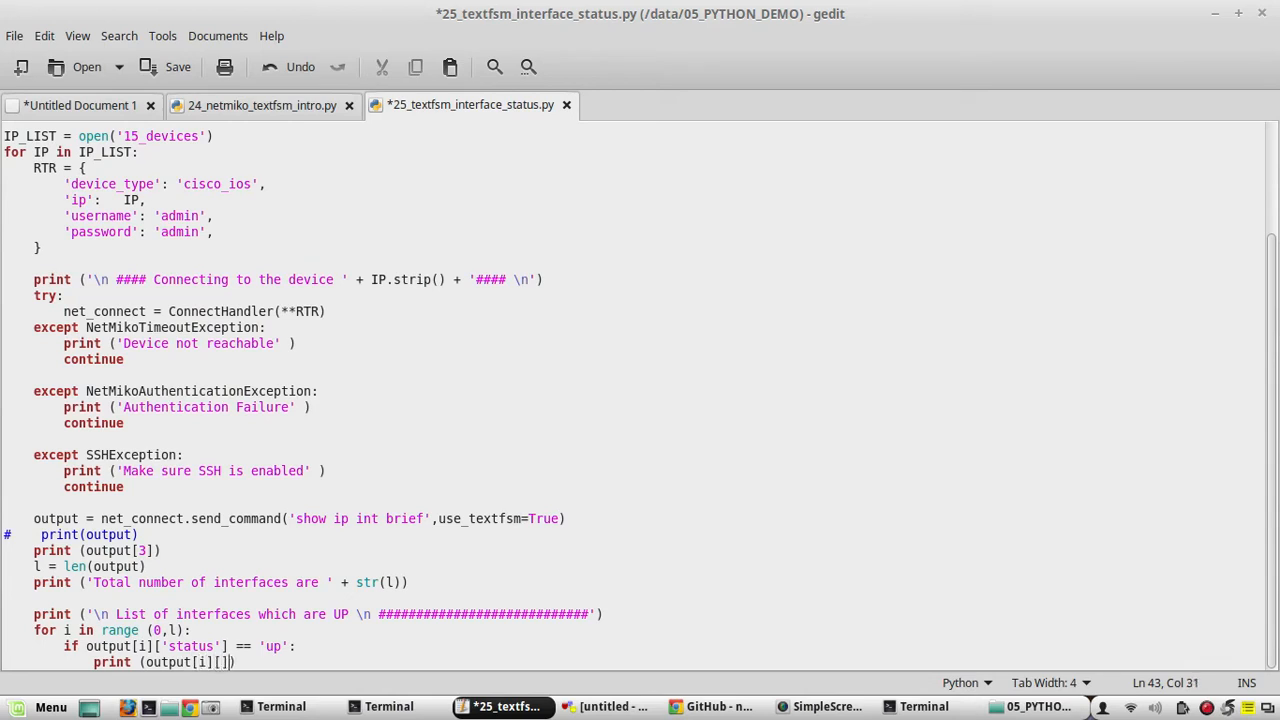
{"action": "type", "text": "''"}
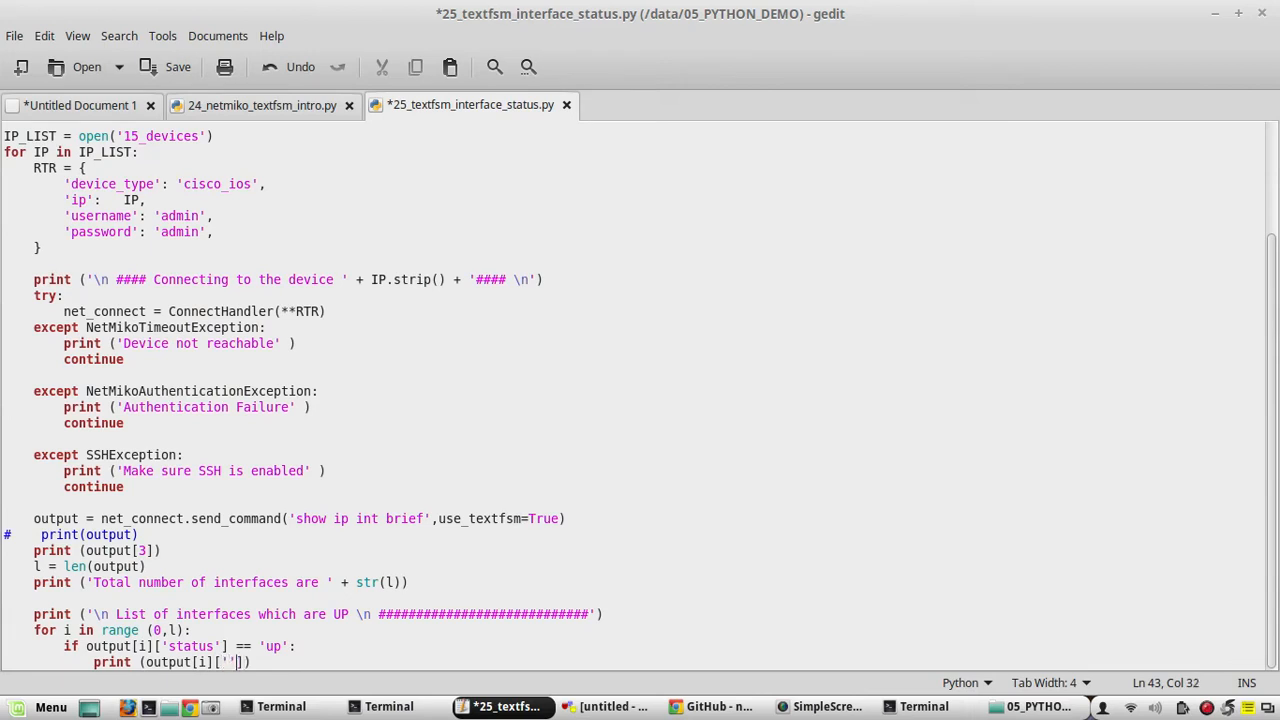
{"action": "type", "text": "intf"}
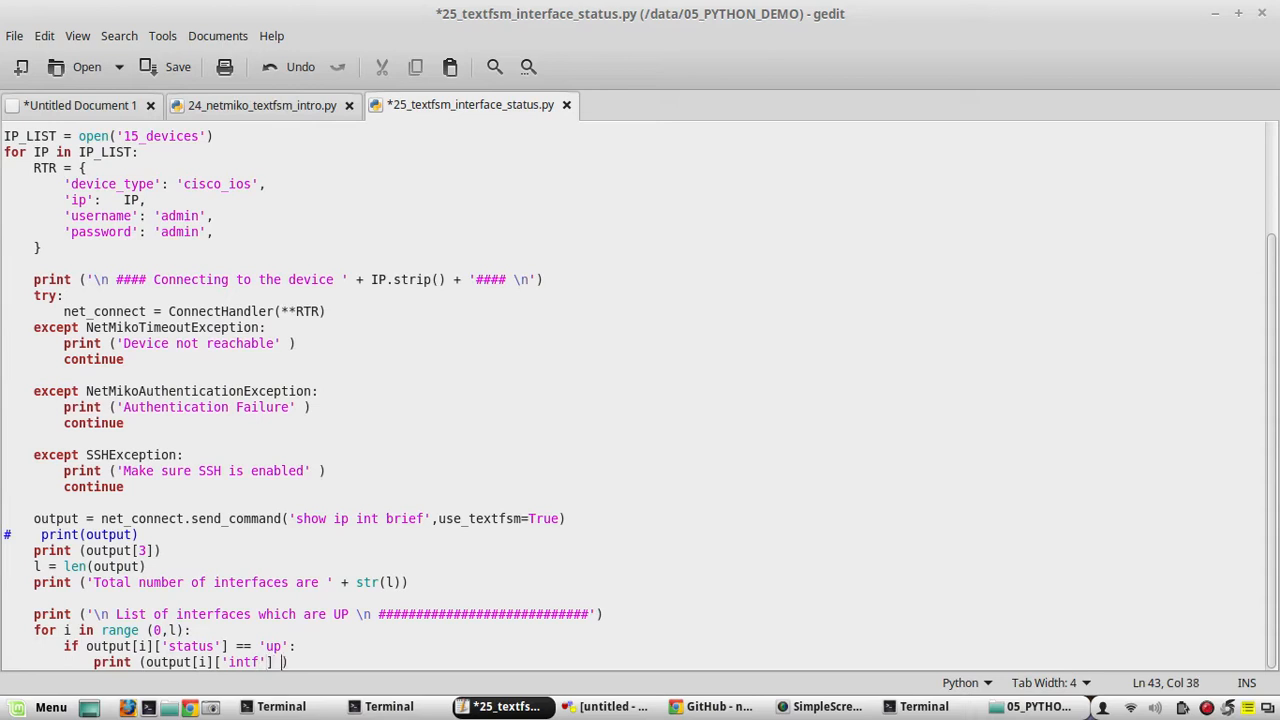
{"action": "type", "text": "+ ' ' +"}
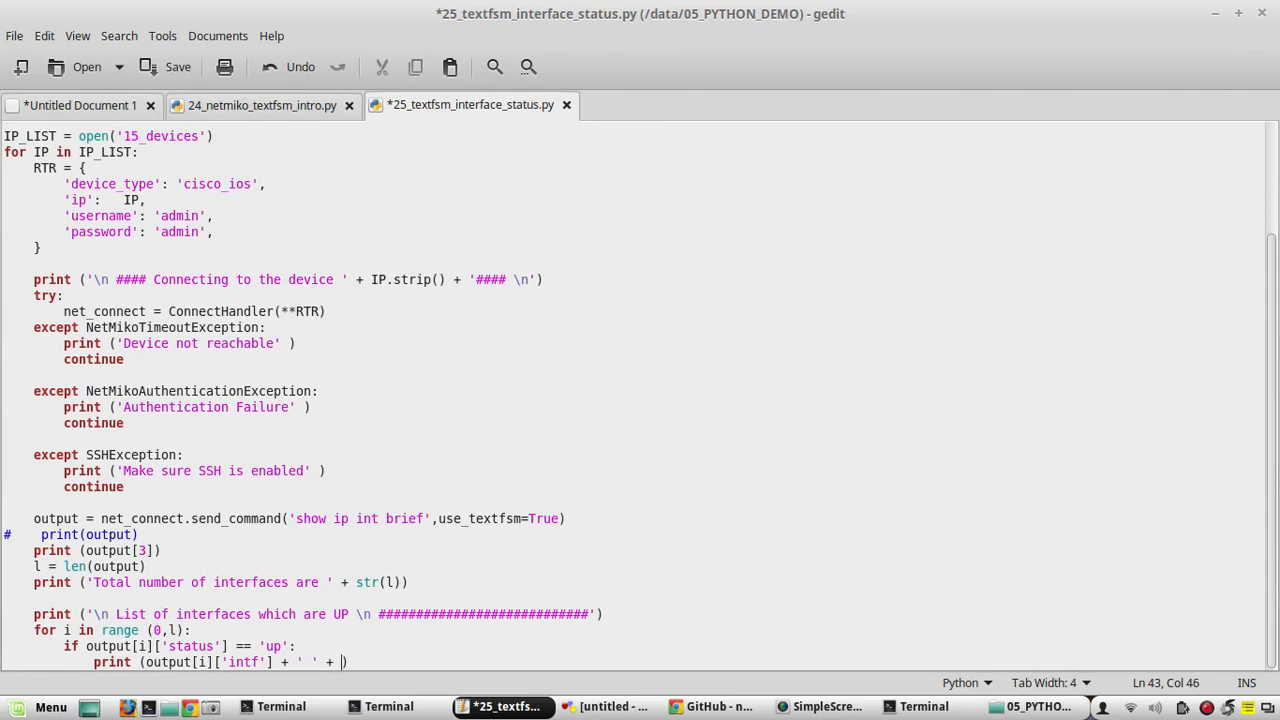
{"action": "type", "text": "output"}
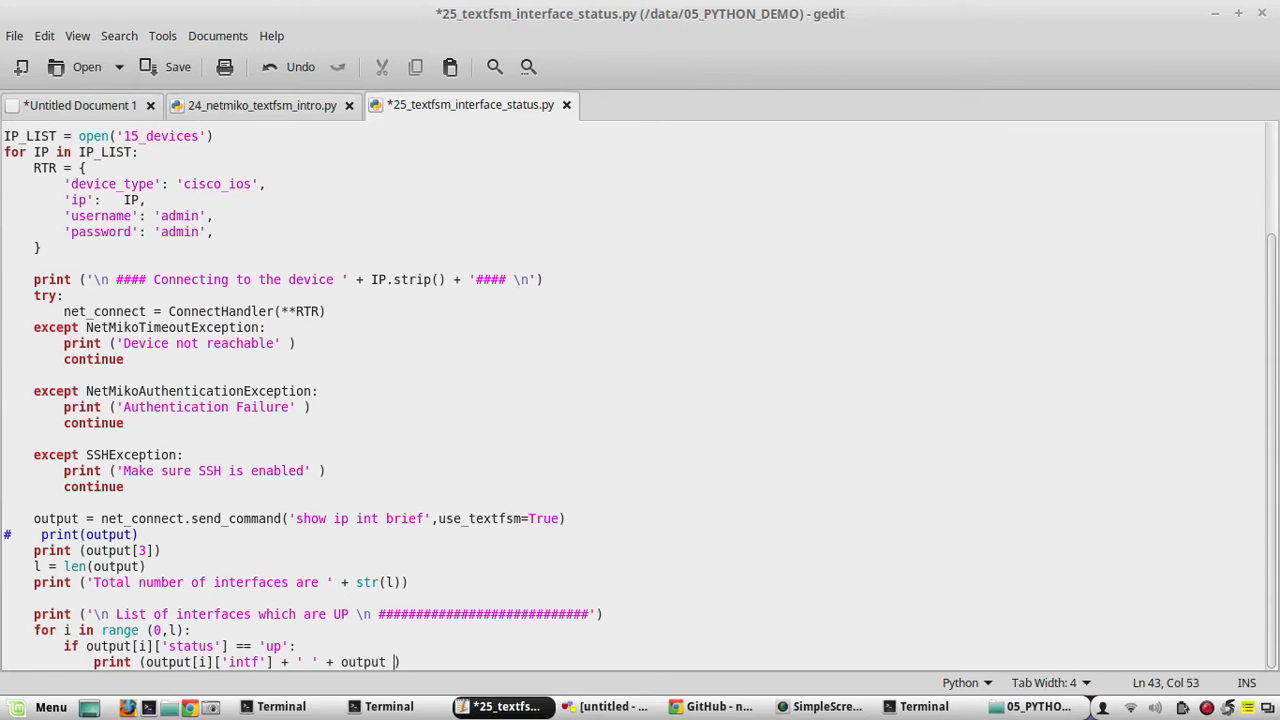
{"action": "key", "text": "BackSpace"}
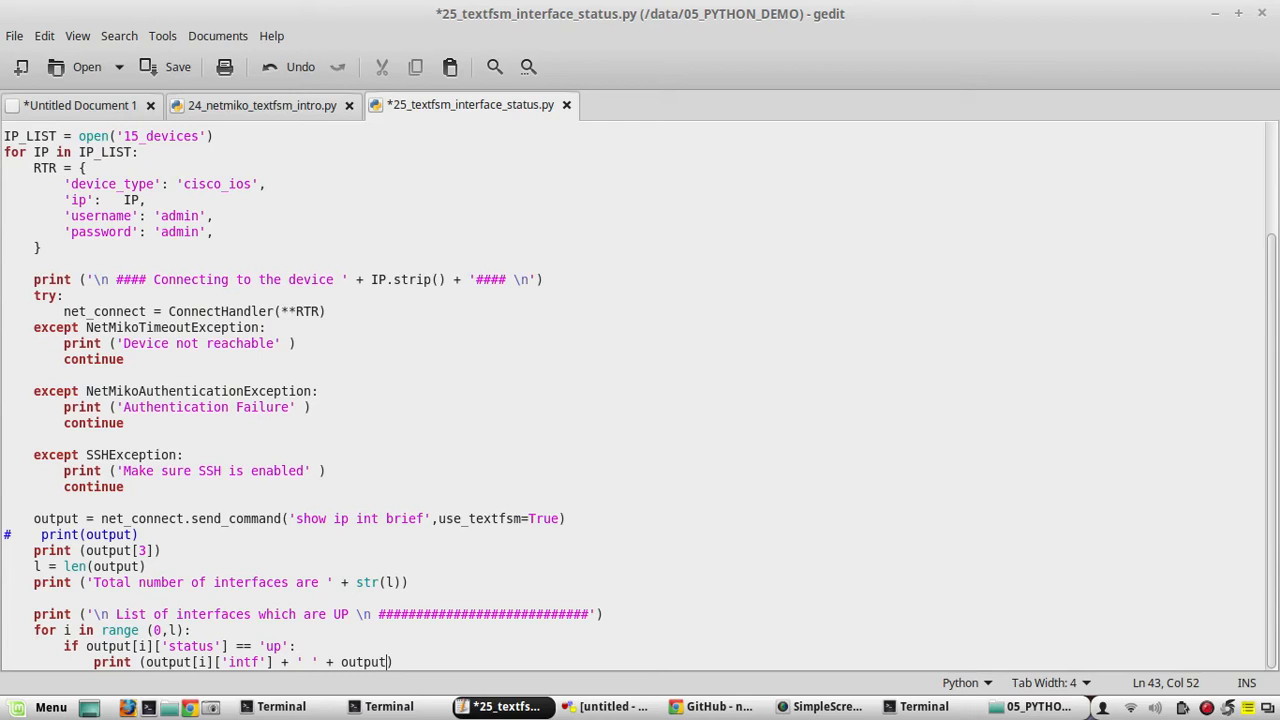
{"action": "type", "text": "[i"}
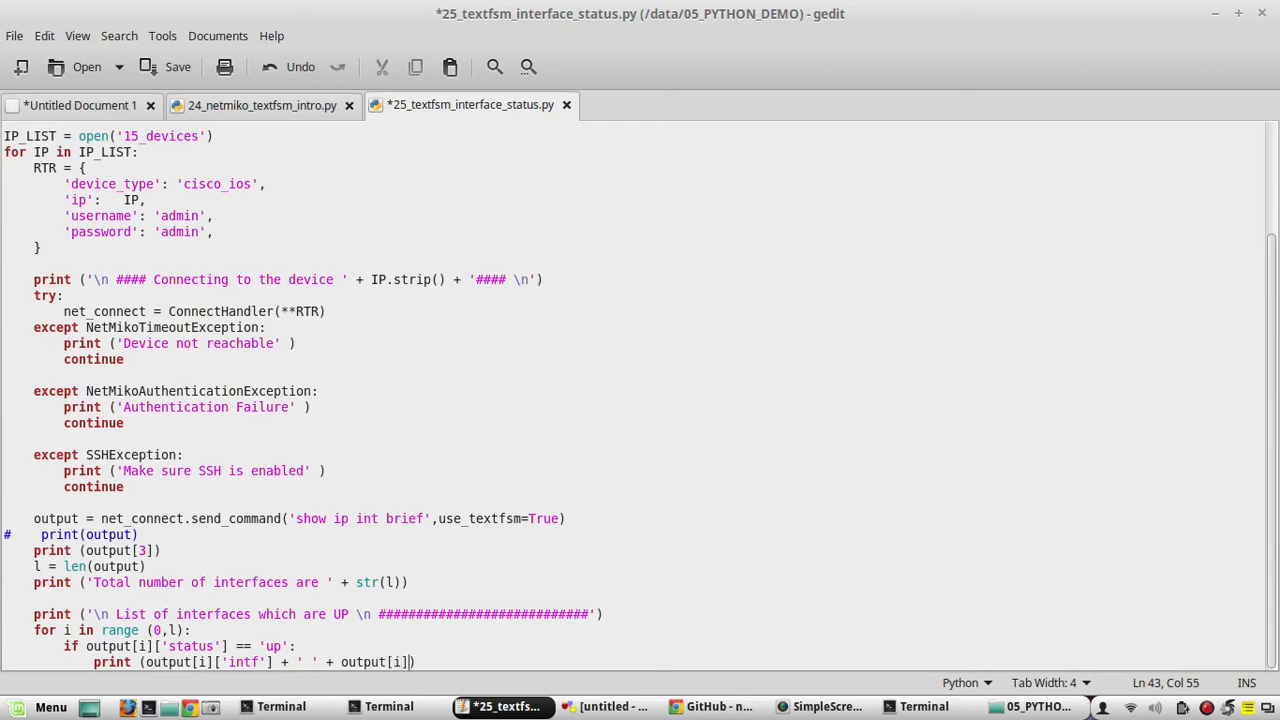
{"action": "type", "text": "[s"}
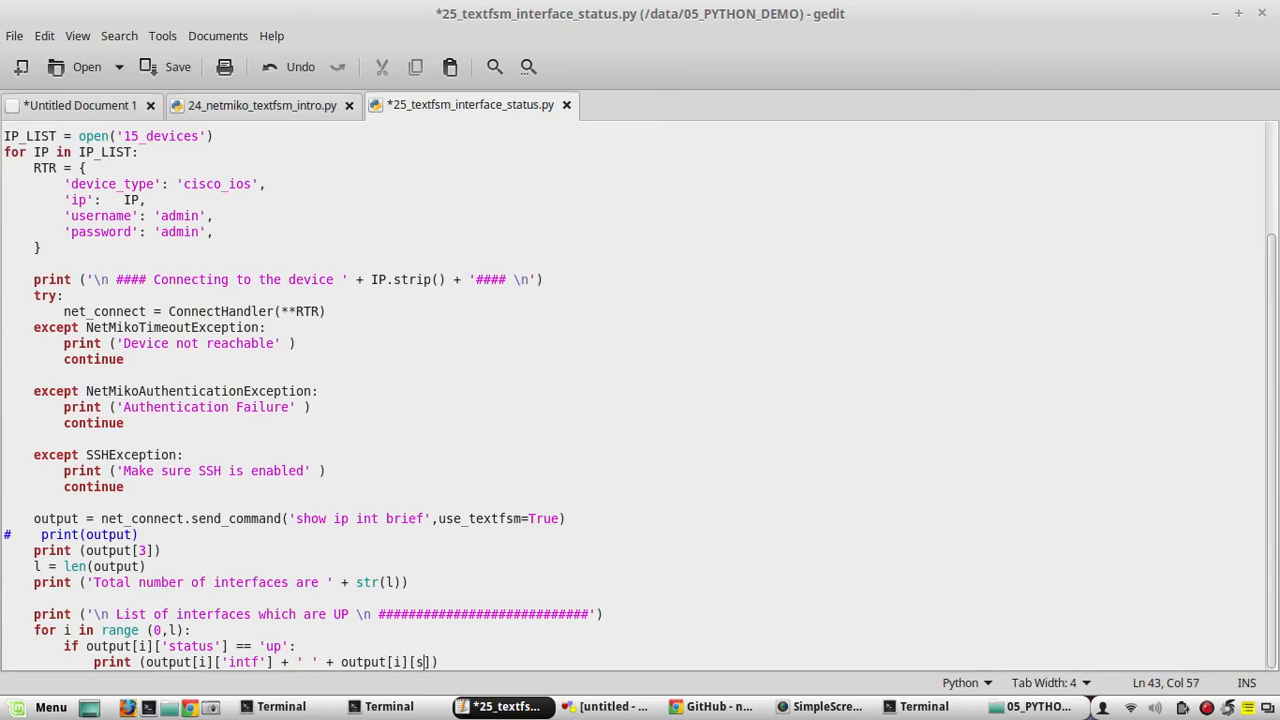
{"action": "type", "text": "tatus"}
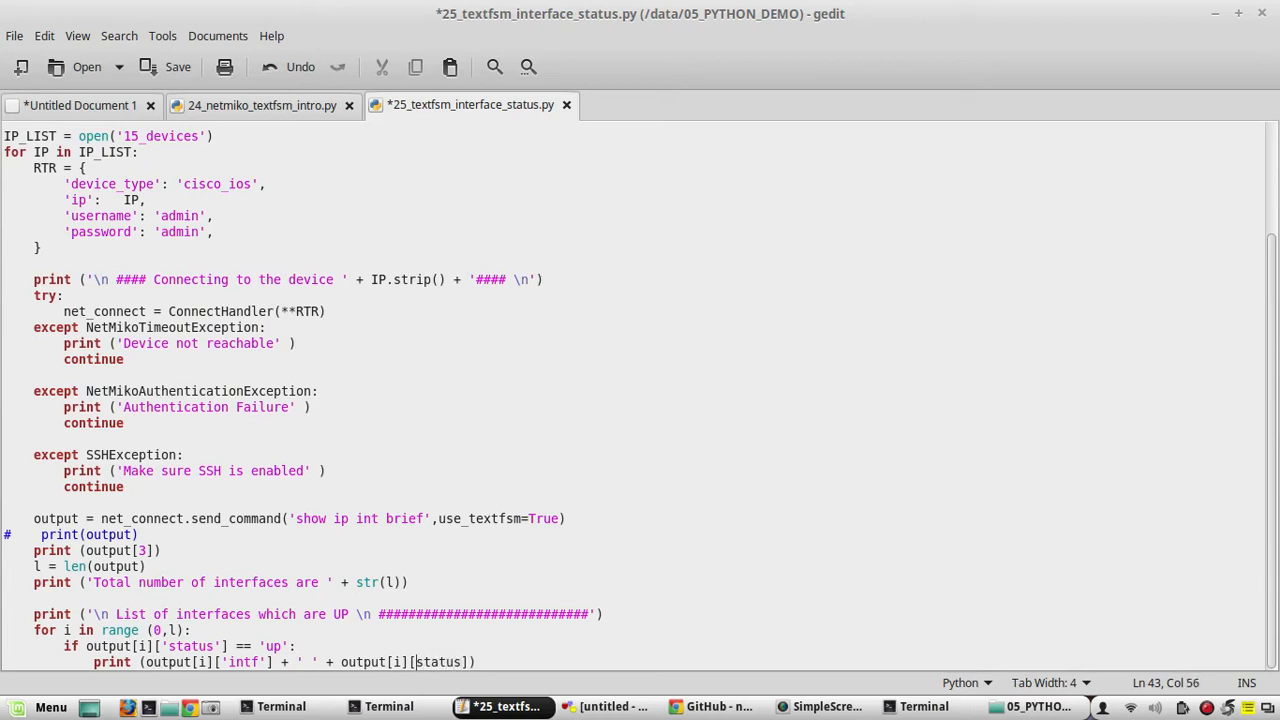
{"action": "key", "text": "ctrl+s"}
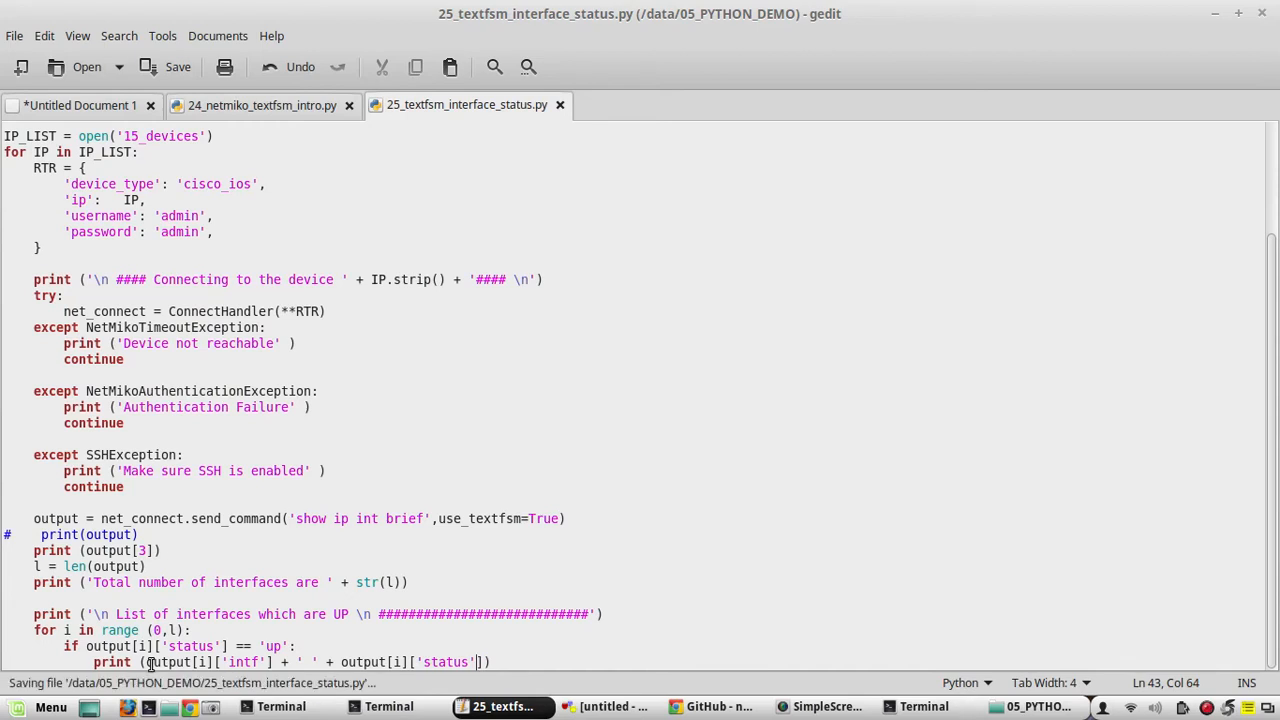
{"action": "mouse_move", "coordinate": [388, 706]}
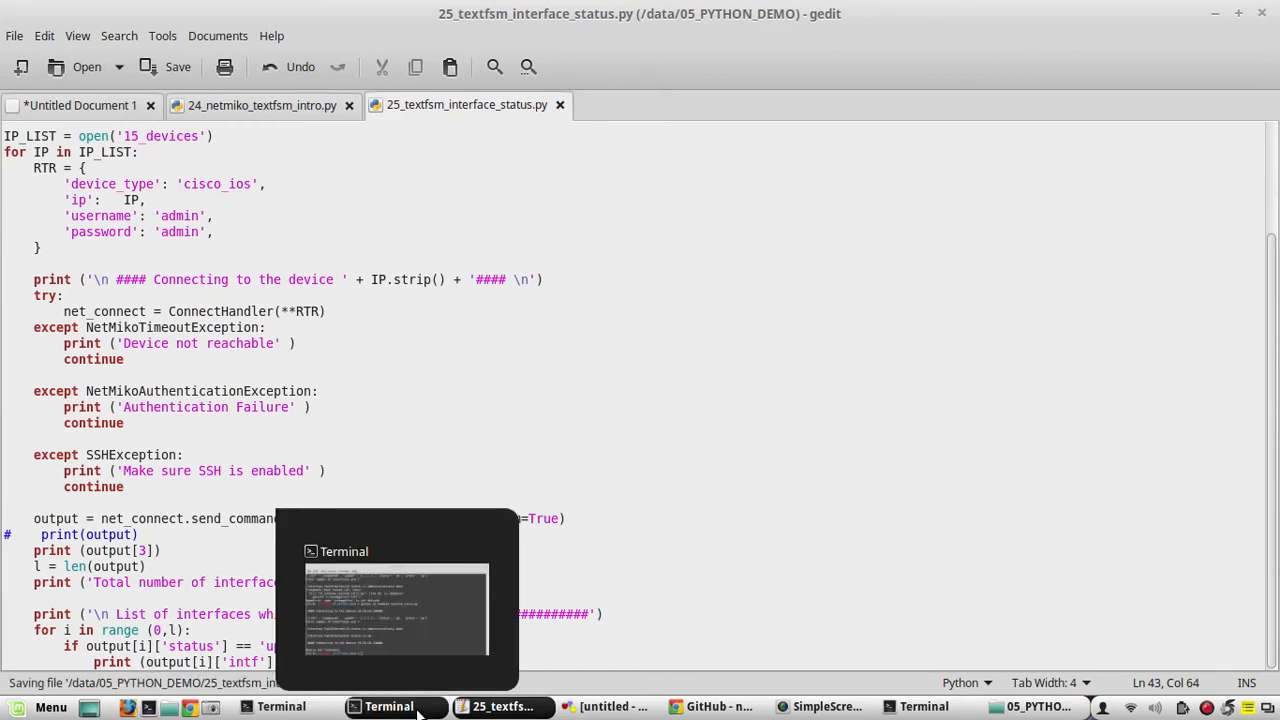
Run 25_textfsm_interface_status.py in Terminal to list the UP interfaces for 10.10.10.10
{"action": "left_click", "coordinate": [388, 708]}
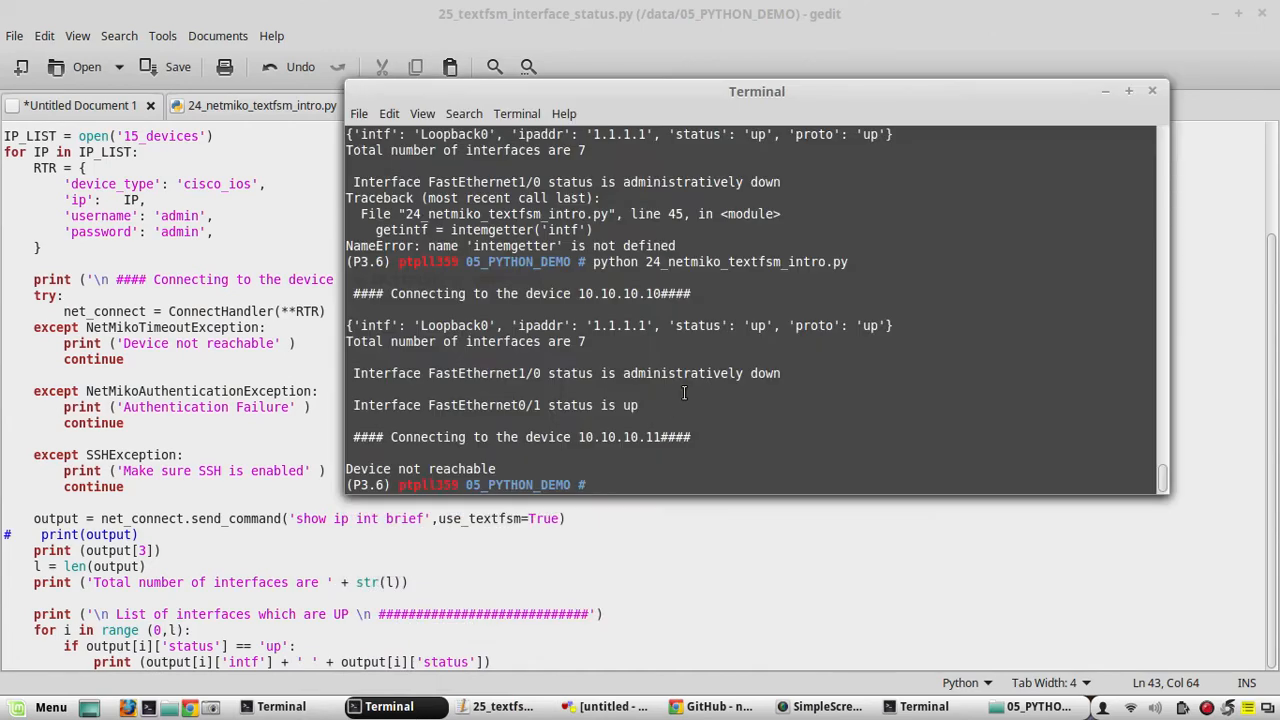
{"action": "type", "text": "python 25_textfsm_interface_status.py"}
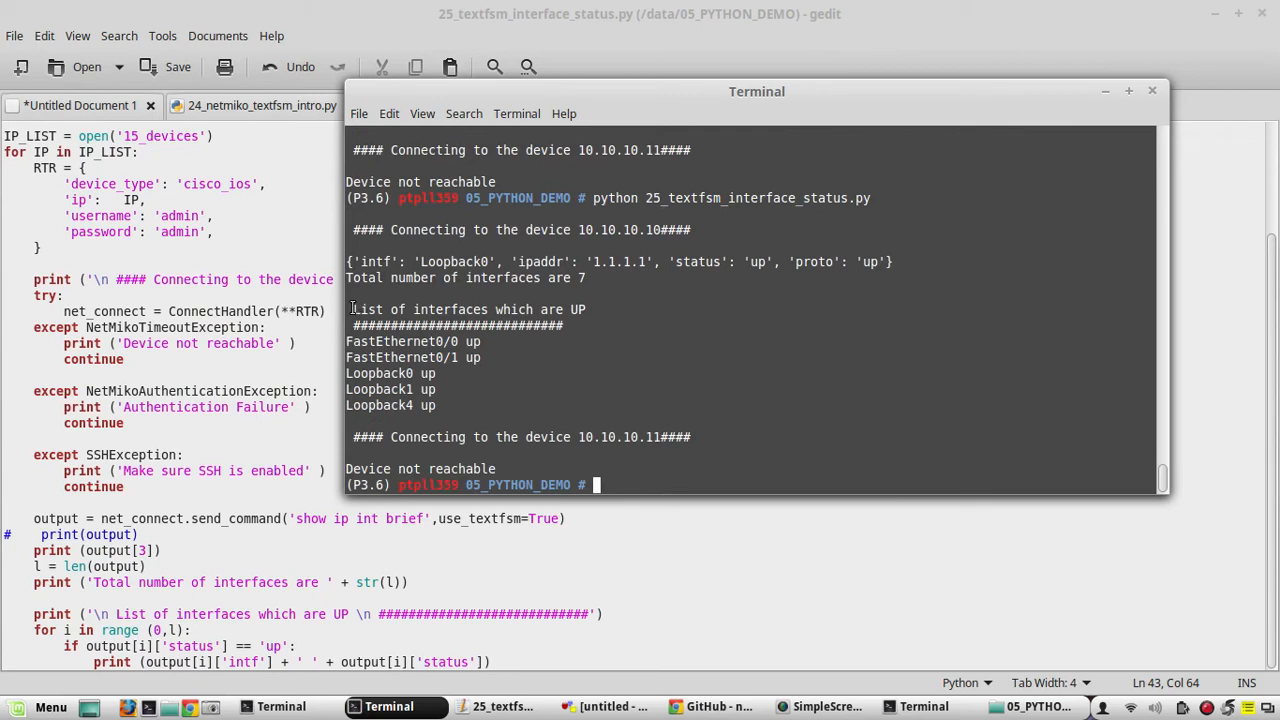
{"action": "mouse_move", "coordinate": [444, 406]}
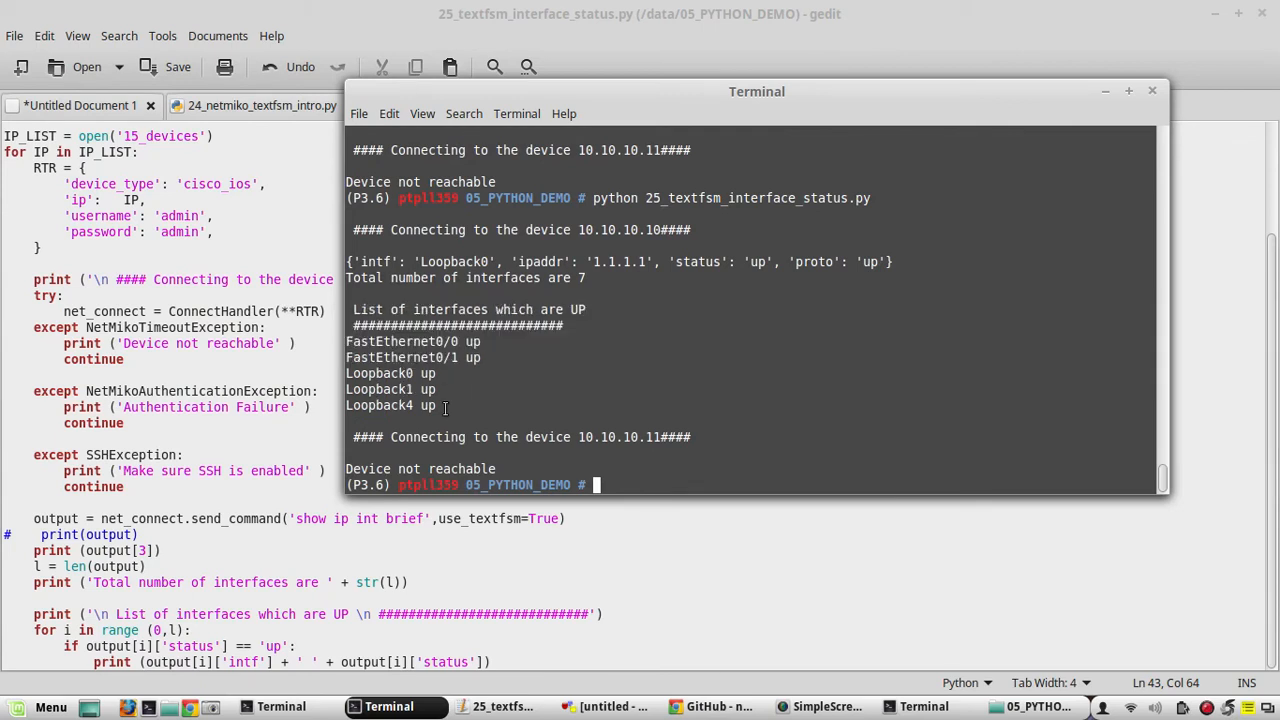
{"action": "double_click", "coordinate": [368, 308]}
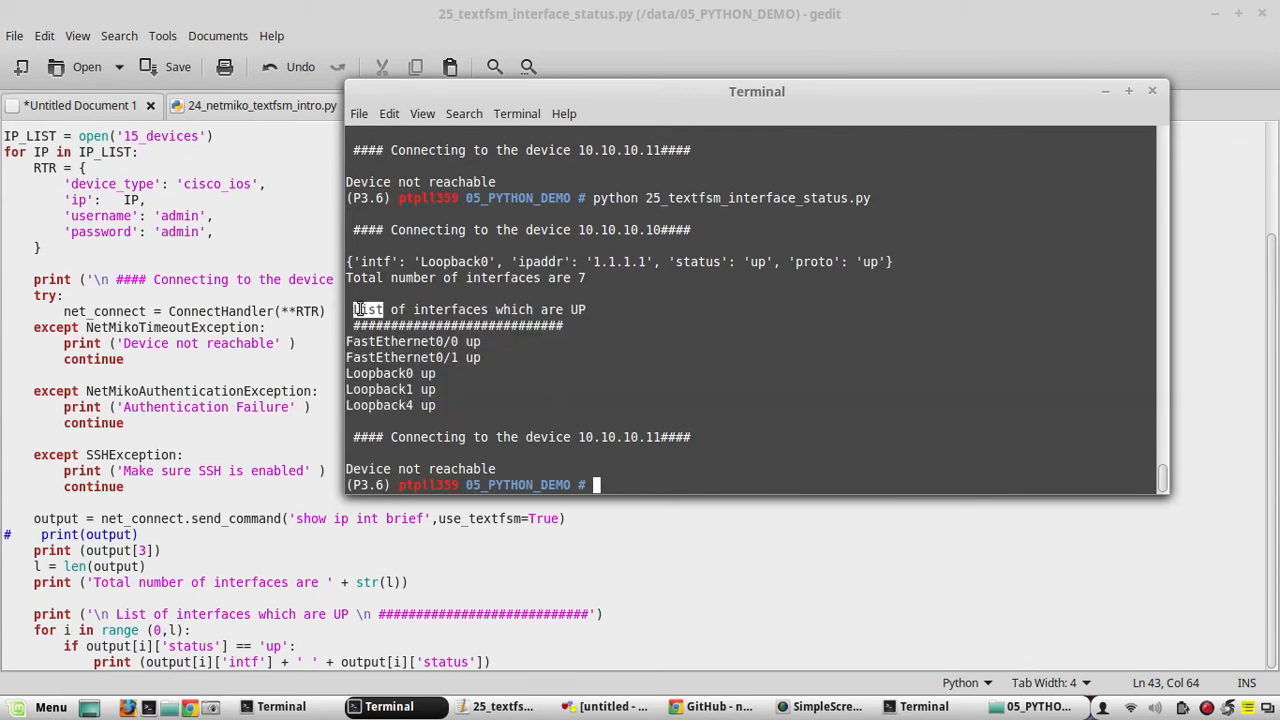
{"action": "left_click", "coordinate": [496, 706]}
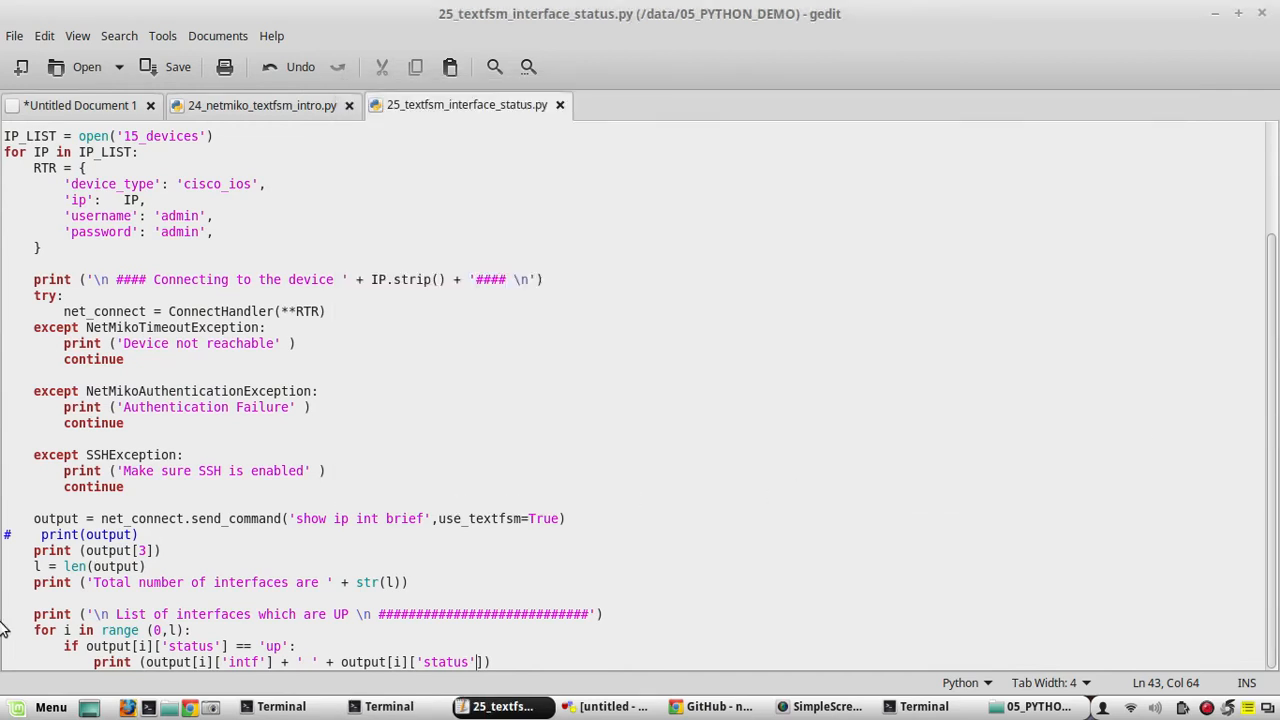
Duplicate the UP block as a DOWN list checking status != 'up', and save the script
{"action": "left_click", "coordinate": [32, 614]}
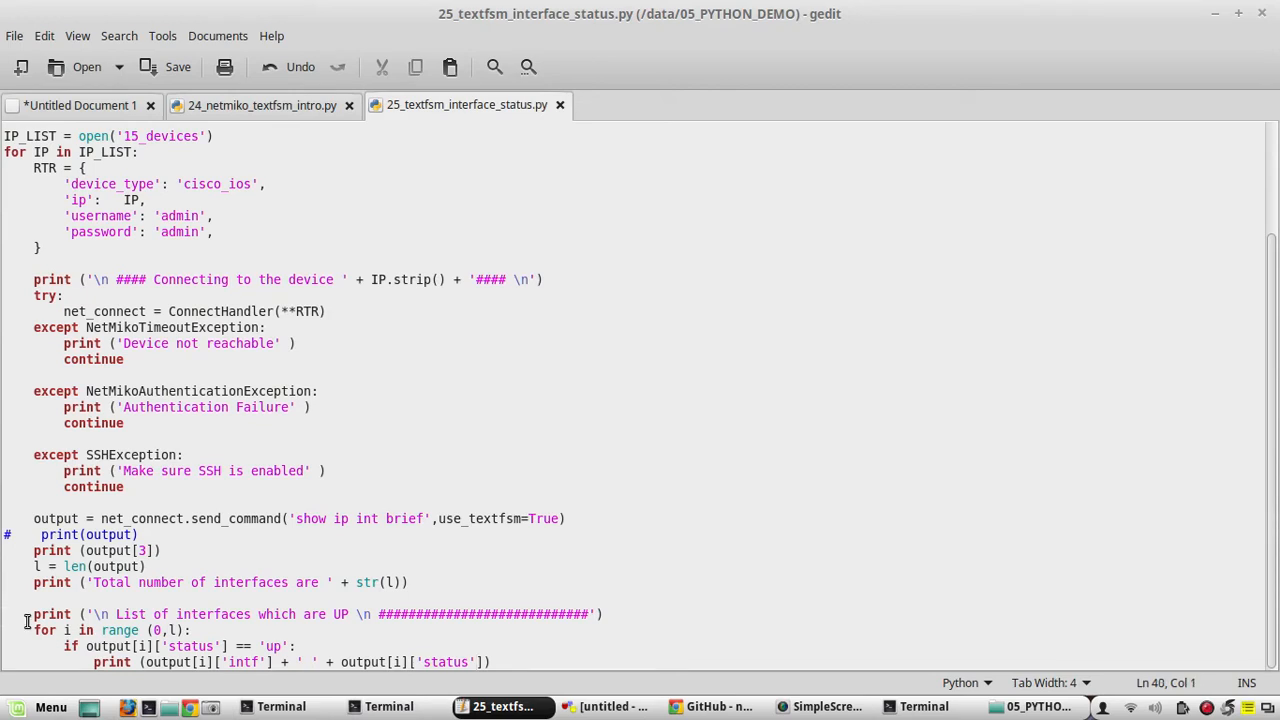
{"action": "left_click_drag", "start_coordinate": [34, 614], "coordinate": [490, 662]}
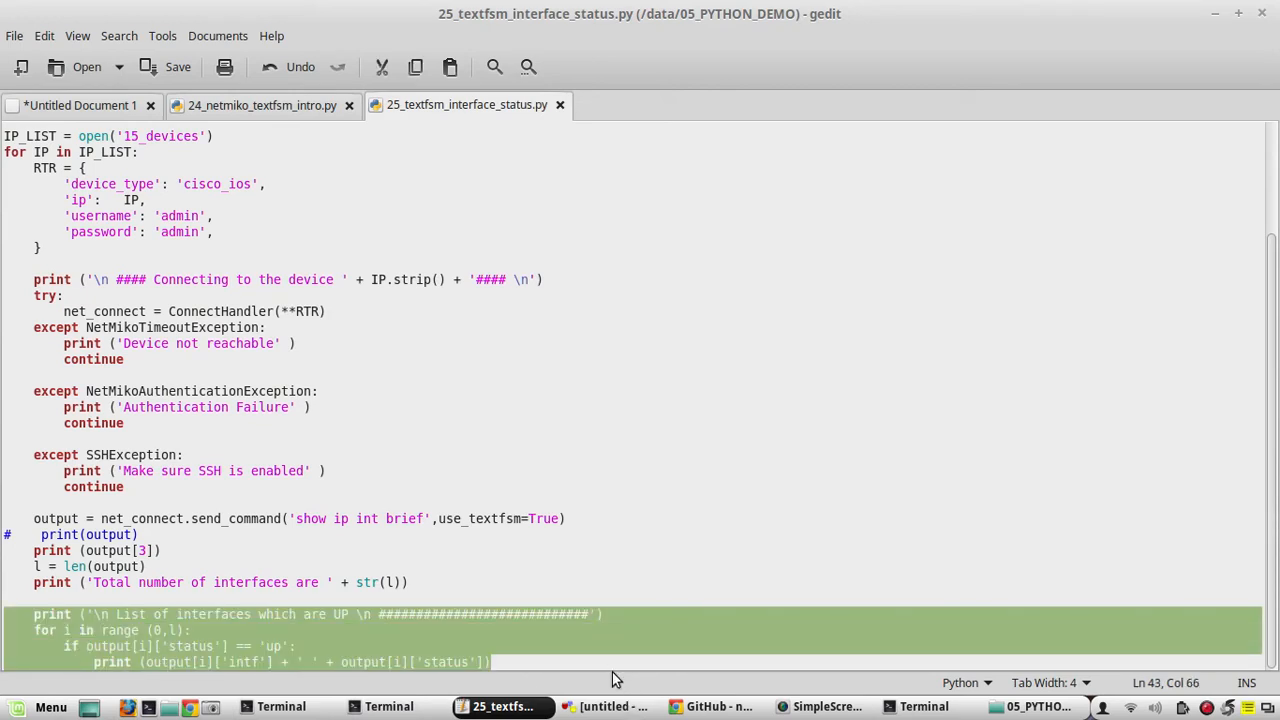
{"action": "mouse_move", "coordinate": [1110, 496]}
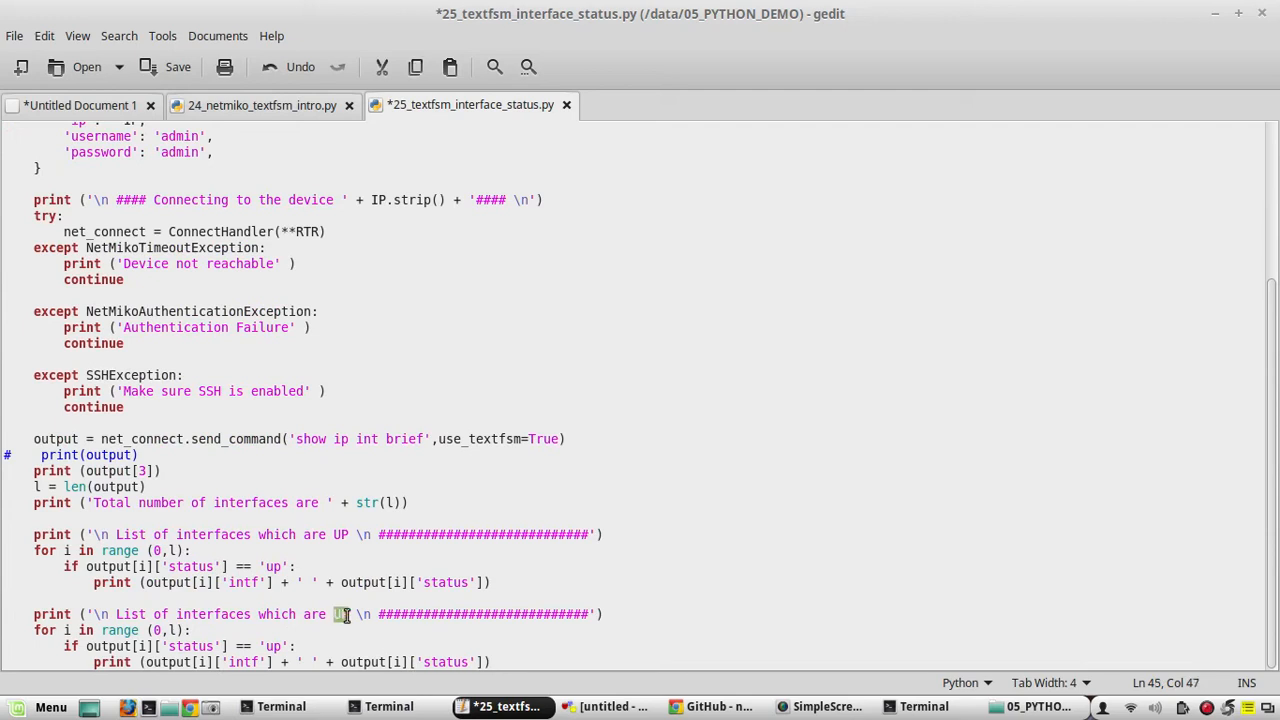
{"action": "type", "text": "DOWN"}
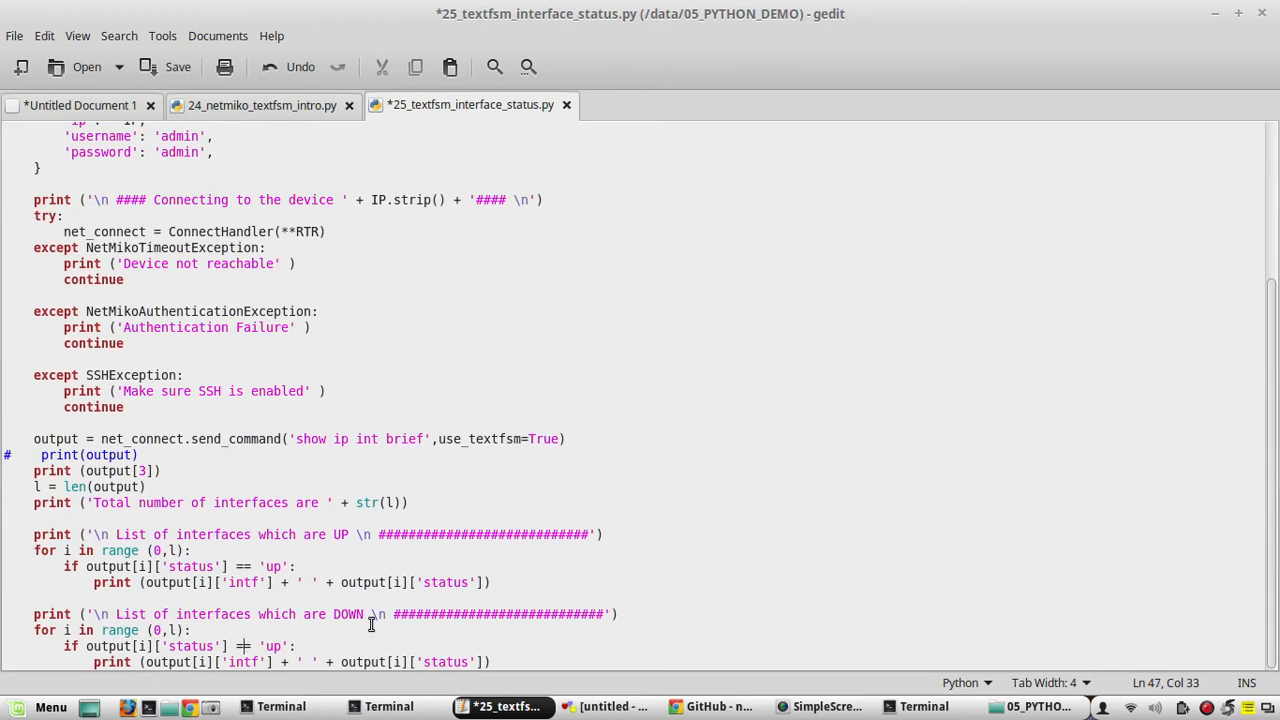
{"action": "type", "text": "!"}
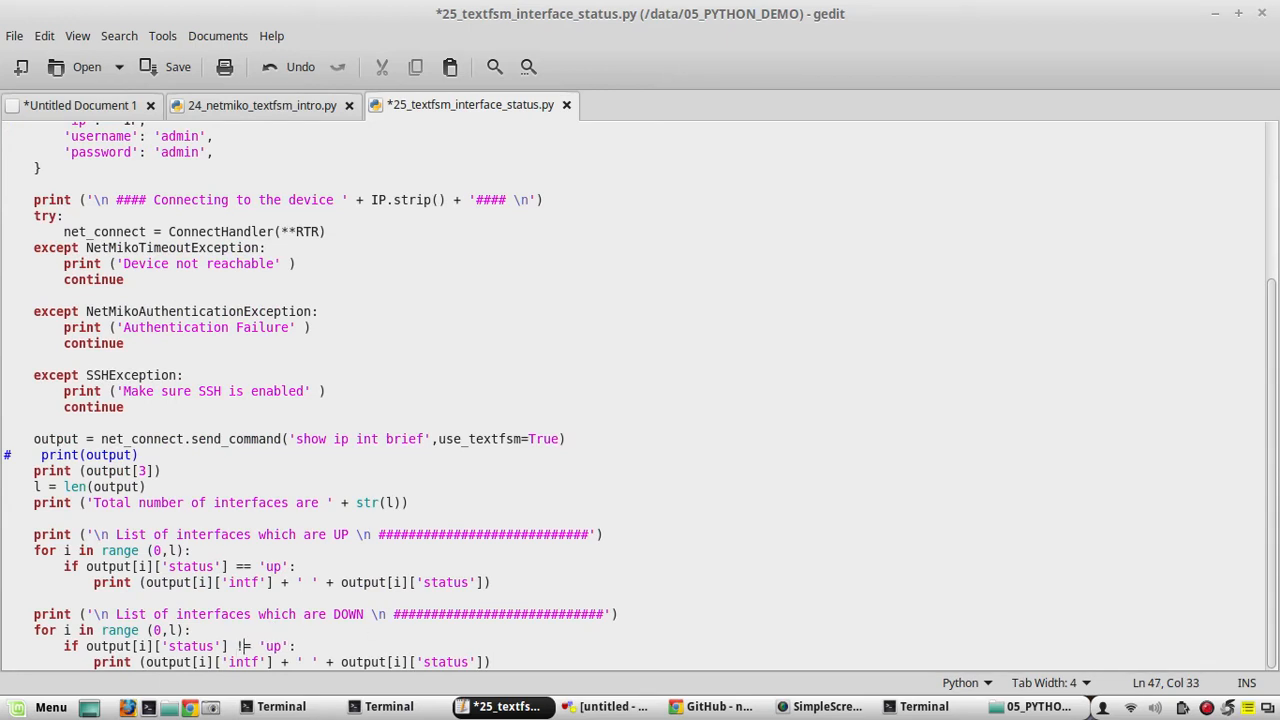
{"action": "key", "text": "ctrl+s"}
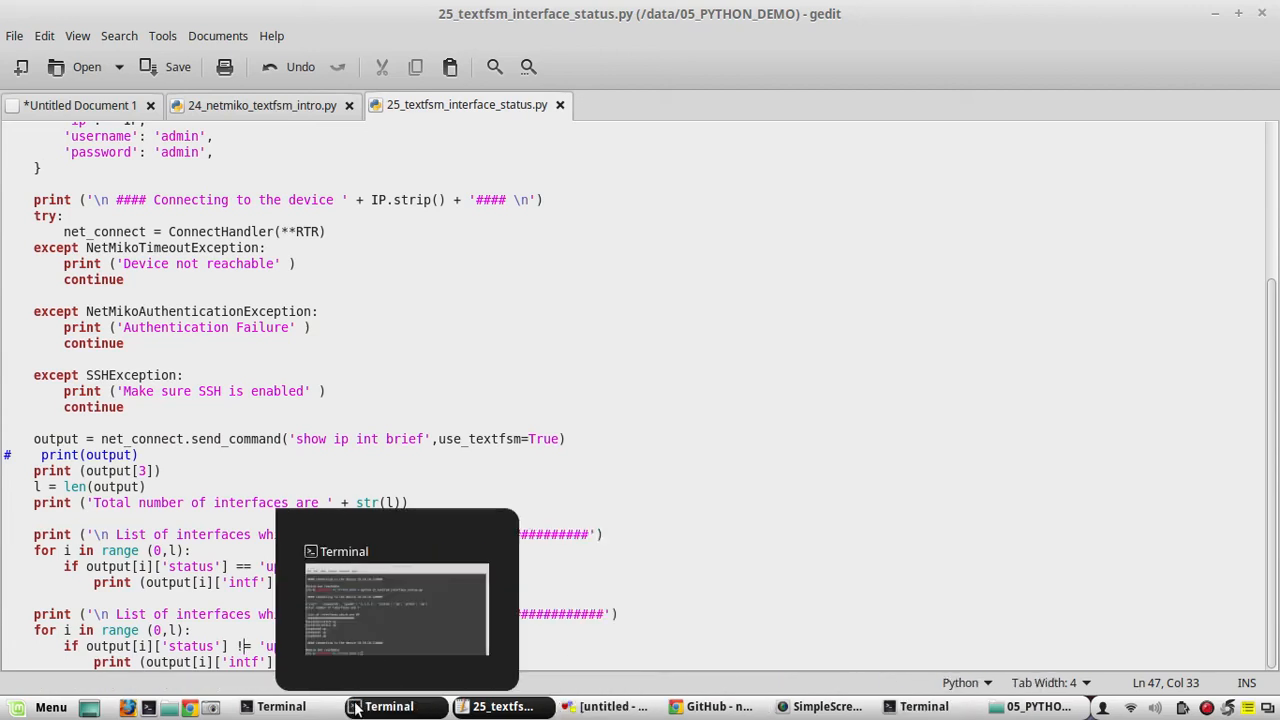
{"action": "left_click", "coordinate": [384, 708]}
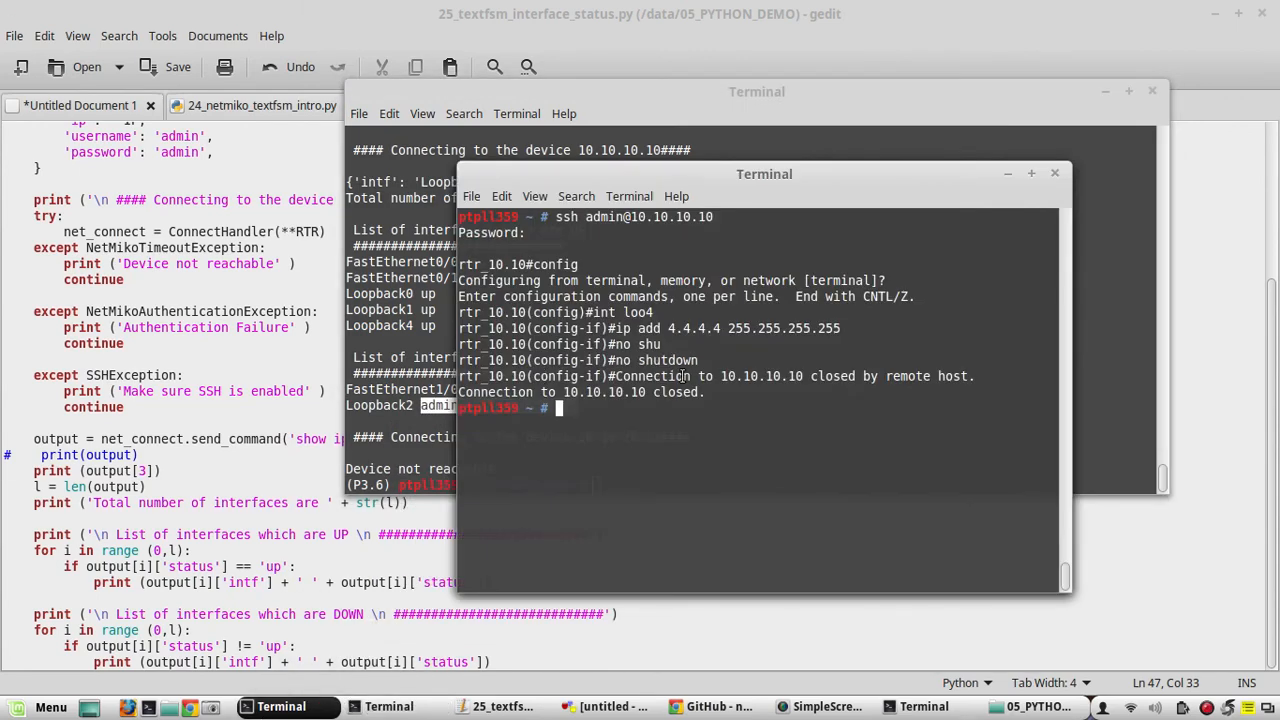
{"action": "type", "text": "ssh admin@10.10.10.10"}
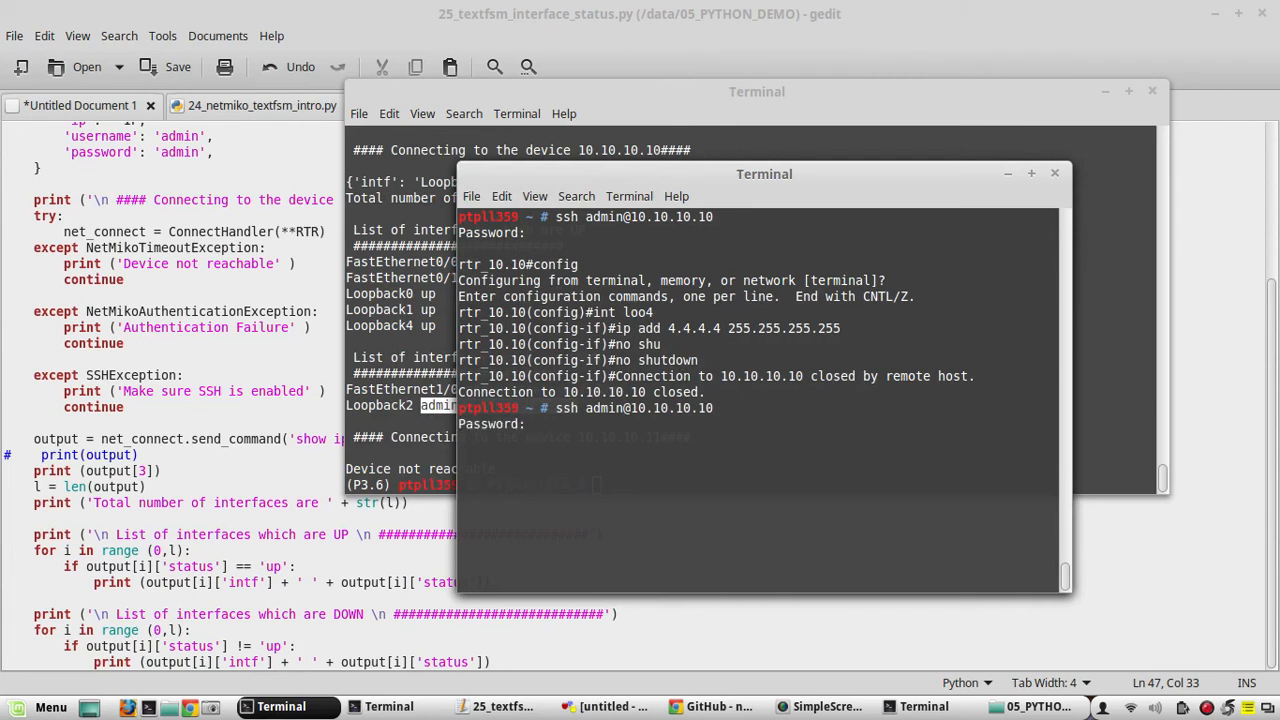
{"action": "key", "text": "Return"}
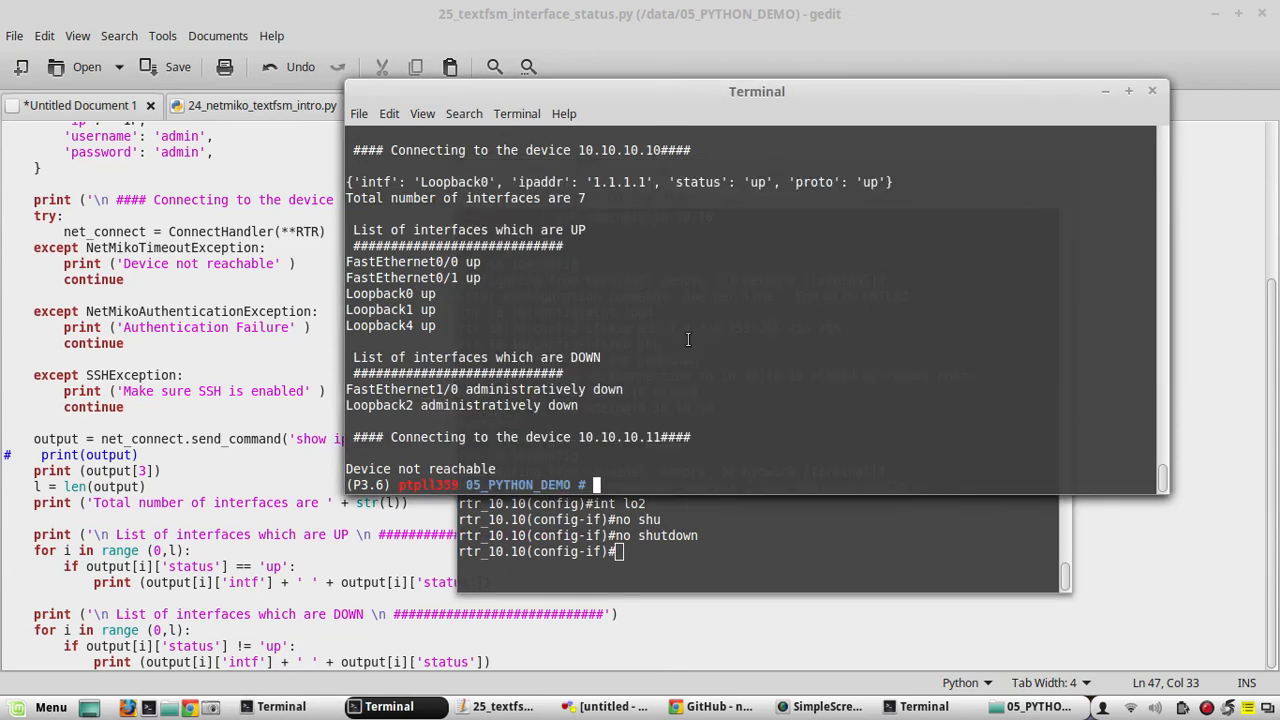
{"action": "type", "text": "python 25_textfsm_interface_status.py"}
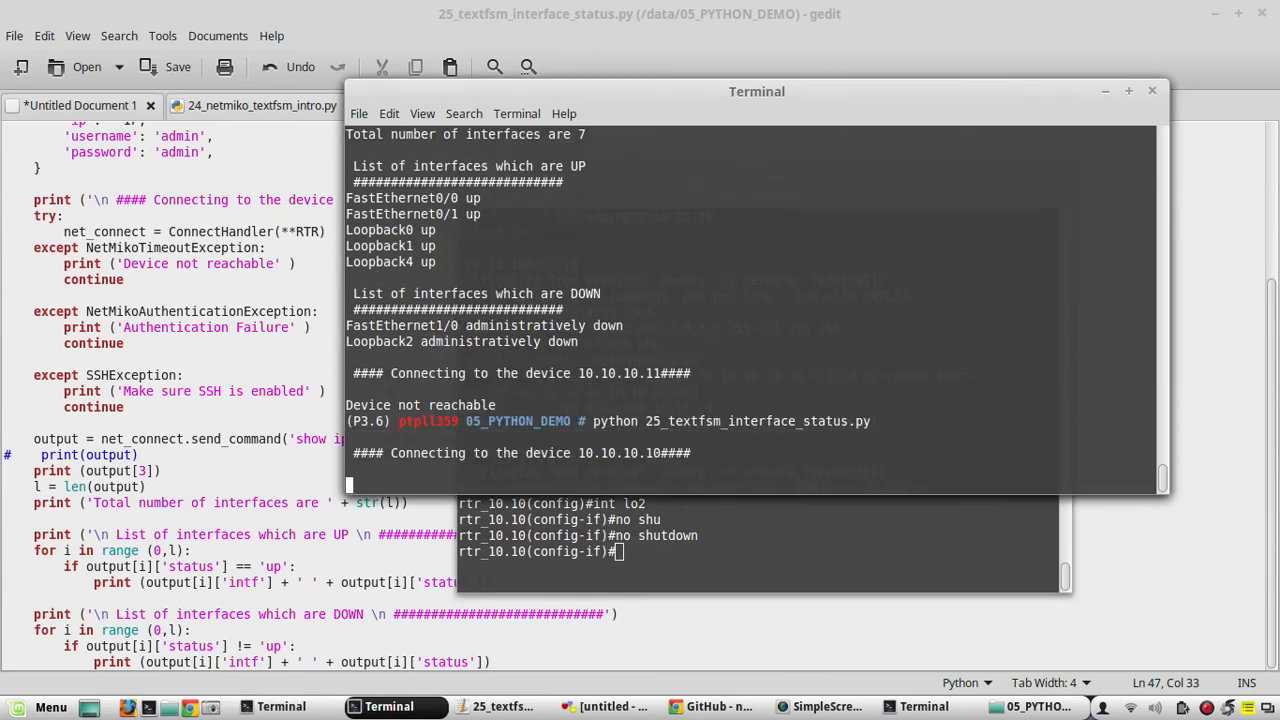